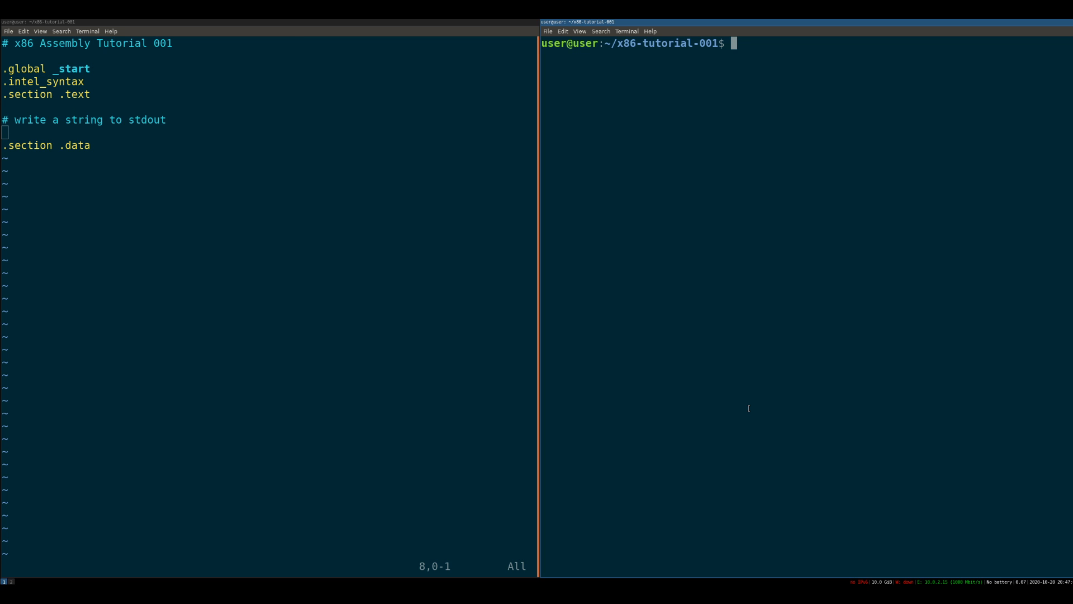
# Start a reverse-i-search of the terminal's command history, then cancel it.
pyautogui.press('ctrl+r')
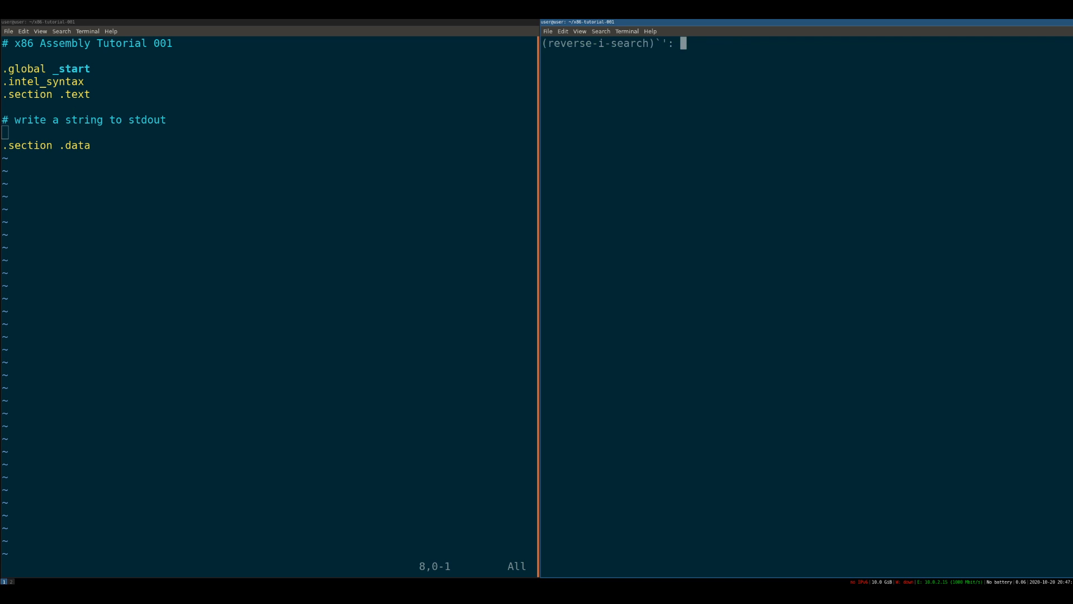
pyautogui.press('Return')
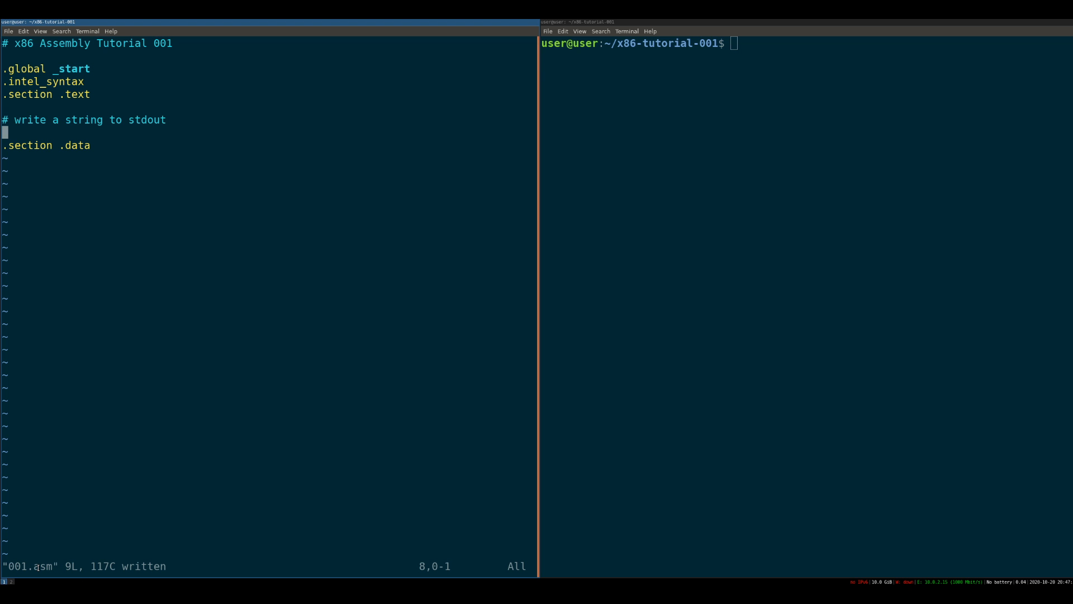
pyautogui.moveTo(144, 377)
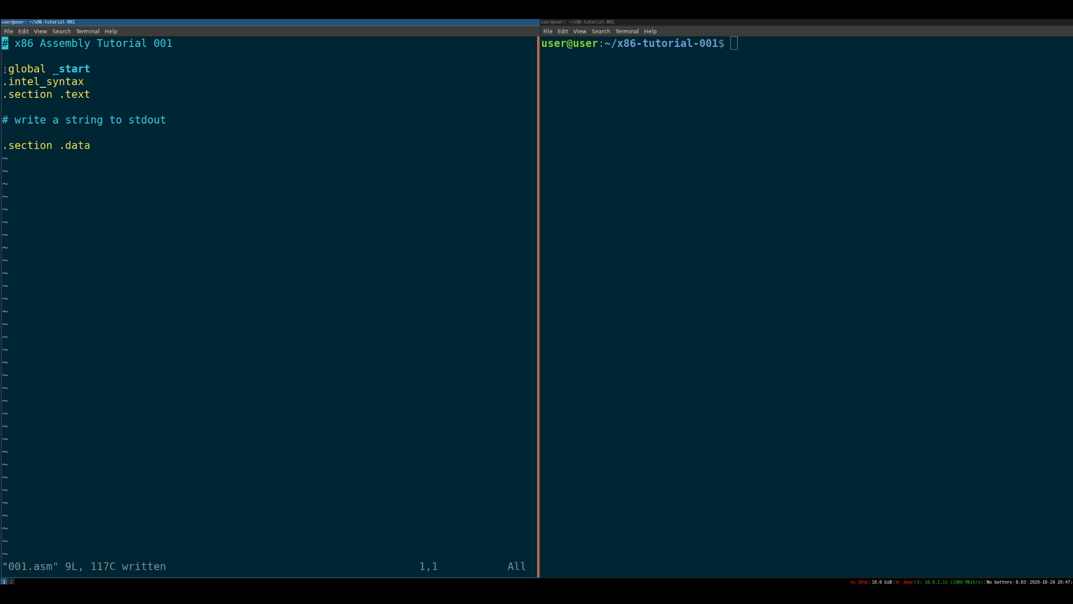
pyautogui.doubleClick(25, 68)
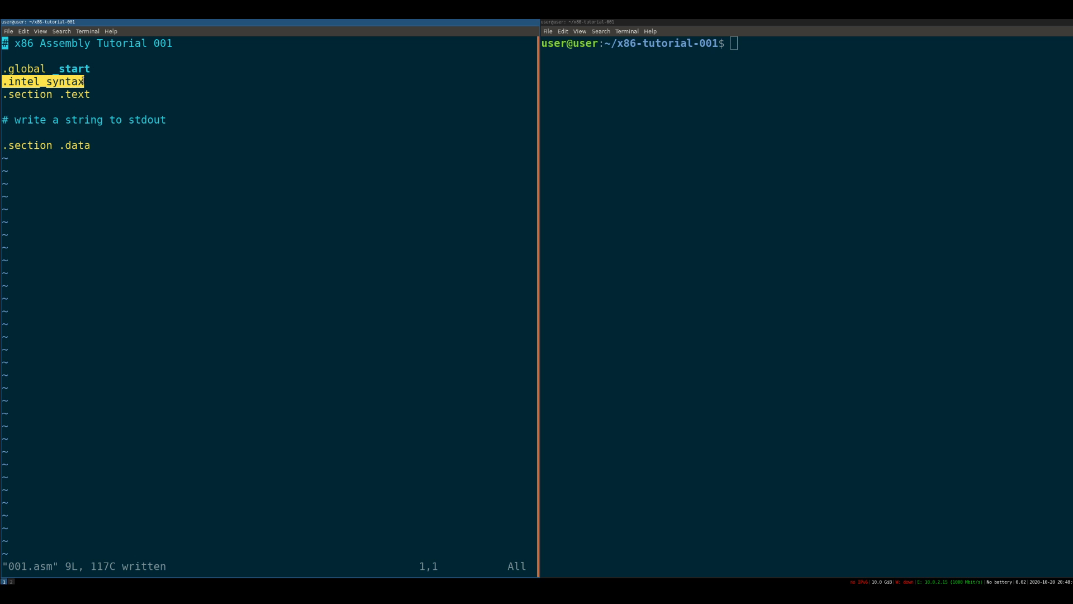
pyautogui.moveTo(160, 90)
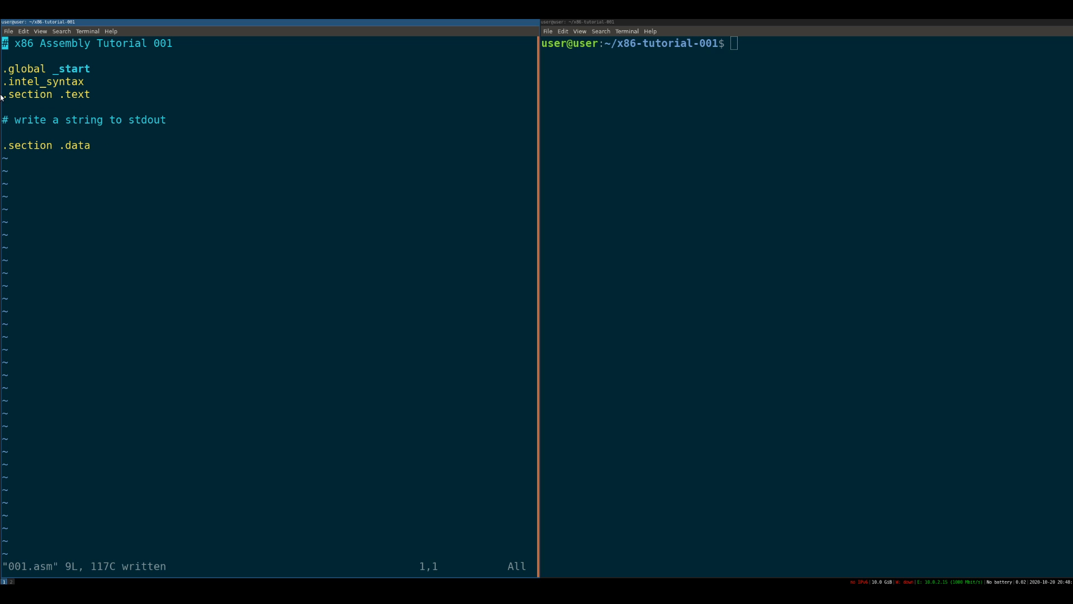
pyautogui.moveTo(3, 94); pyautogui.dragTo(89, 134)
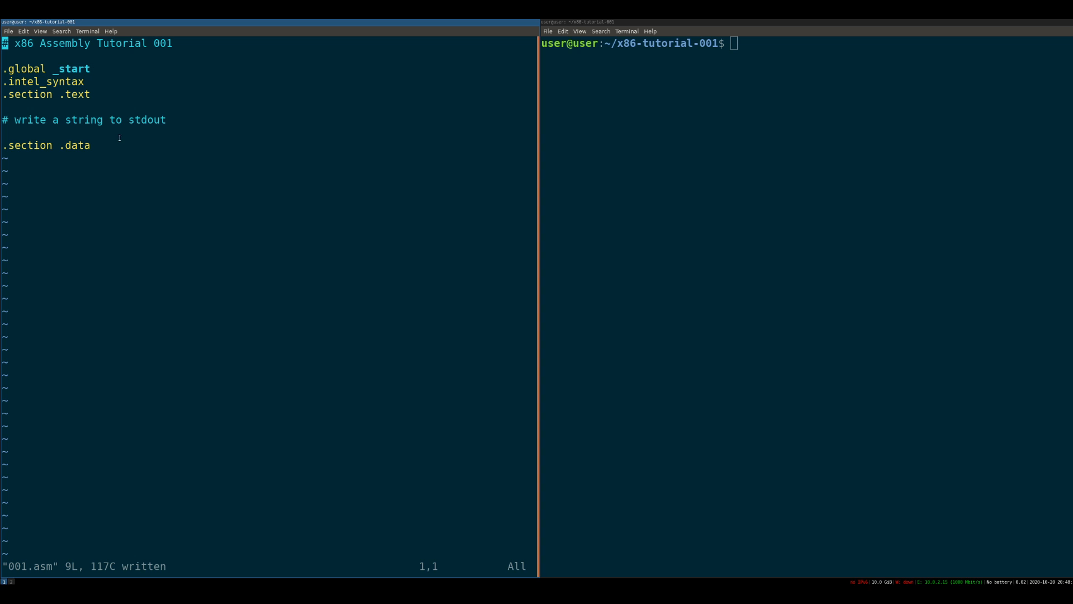
pyautogui.moveTo(115, 115)
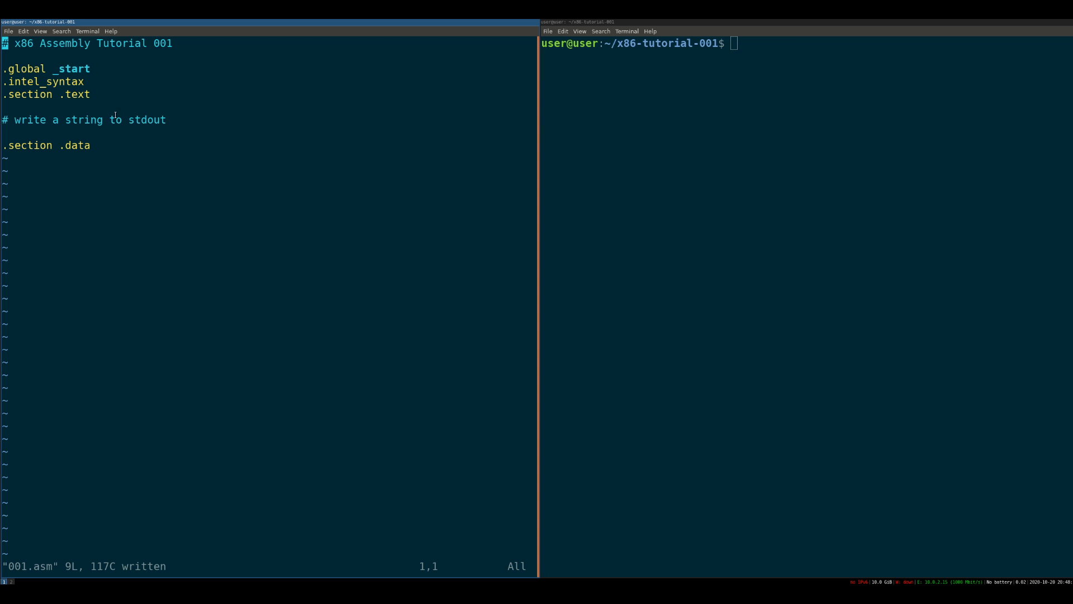
pyautogui.moveTo(88, 166)
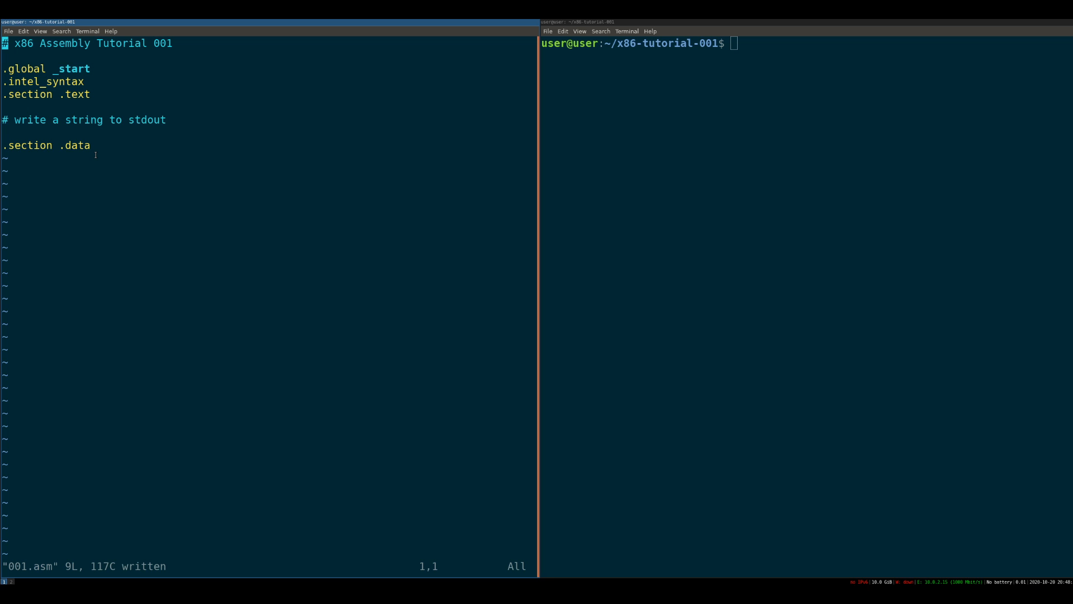
pyautogui.press('G')
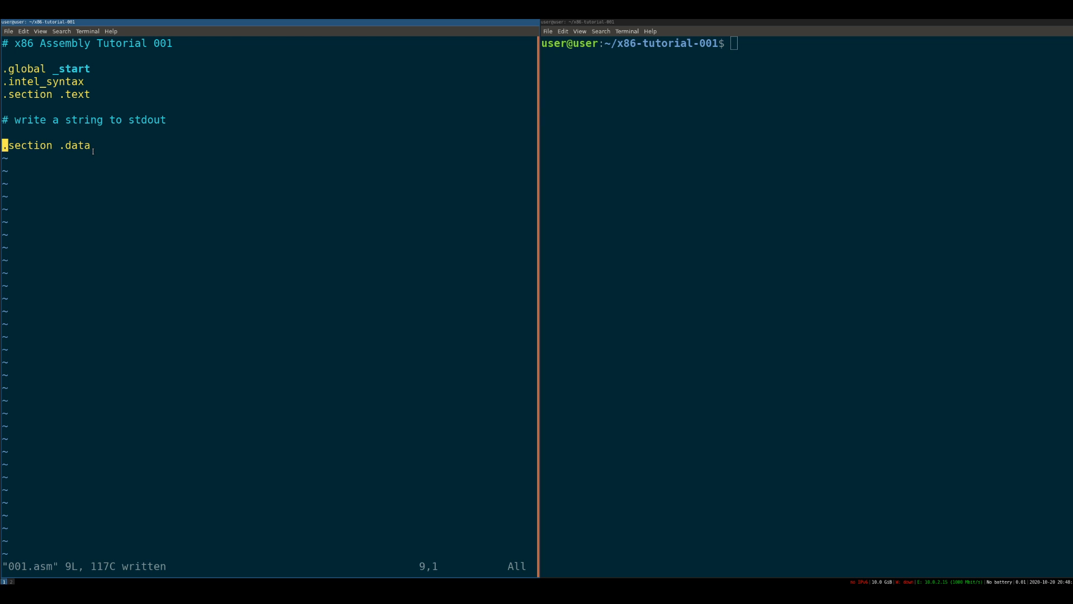
pyautogui.press('o')
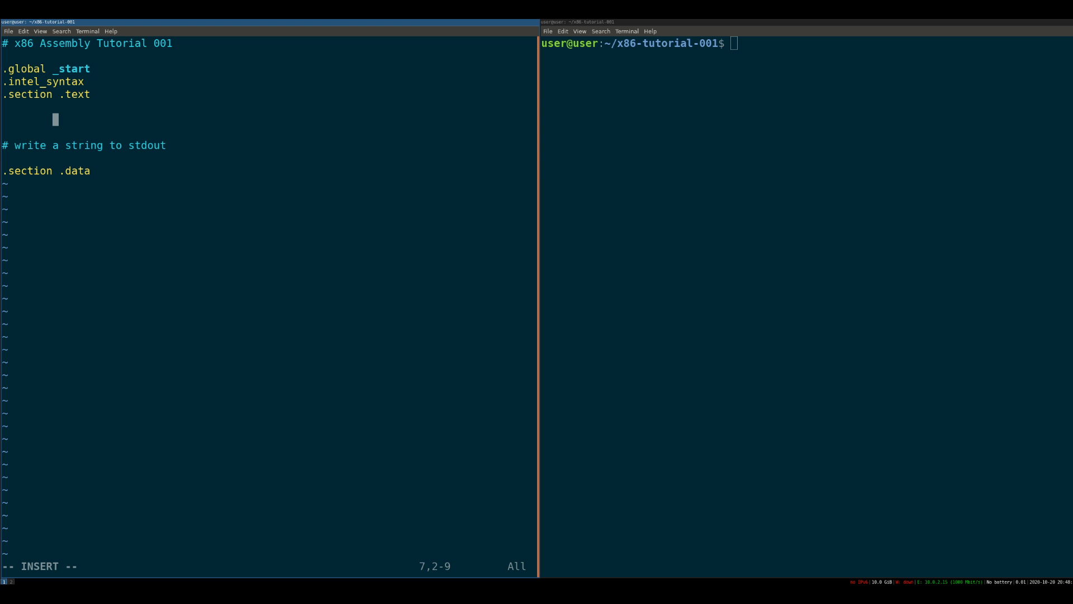
# Type a trial 'mov %eax, 4' line under .section .text, then delete it to leave blank lines.
pyautogui.write('mov')
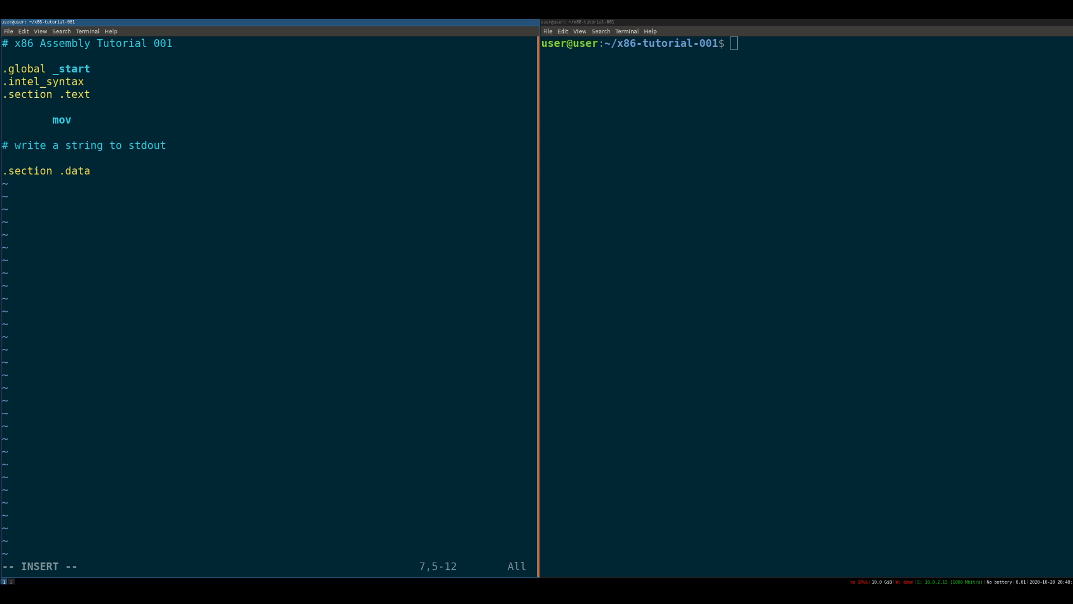
pyautogui.write('%e')
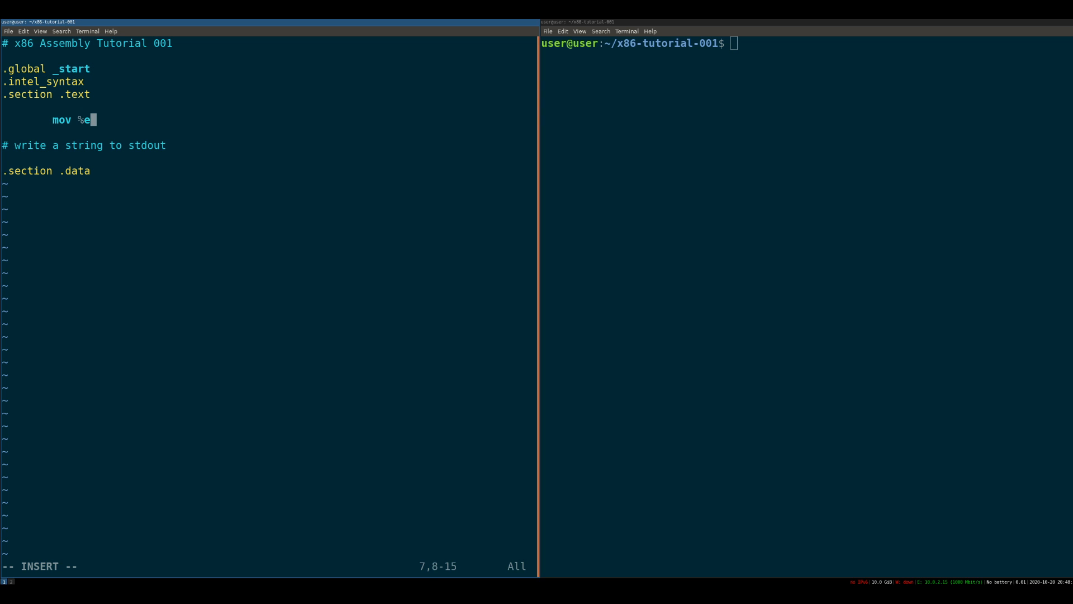
pyautogui.write('ax, 4')
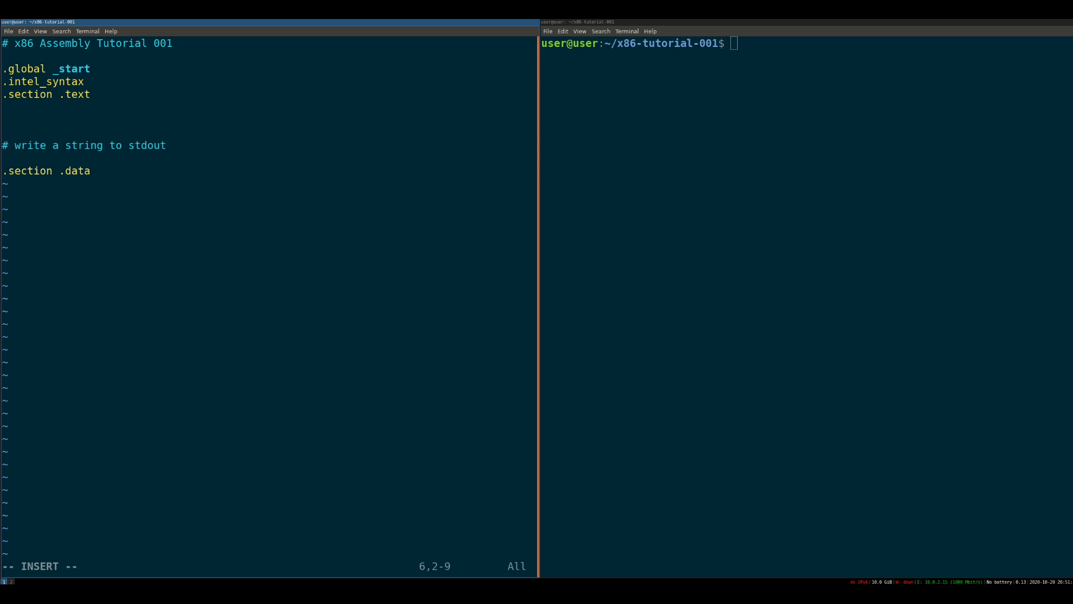
# Enter 'mov %eax, 4' and 'mov %ebx, 5' on consecutive lines below .section .text.
pyautogui.write('mov')
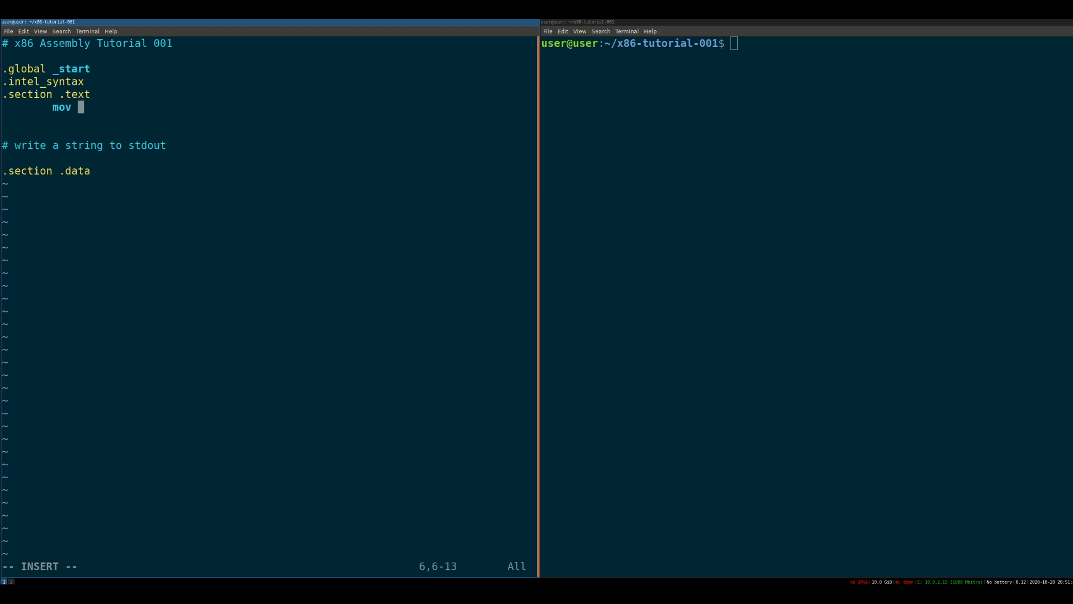
pyautogui.write('%eax, 4')
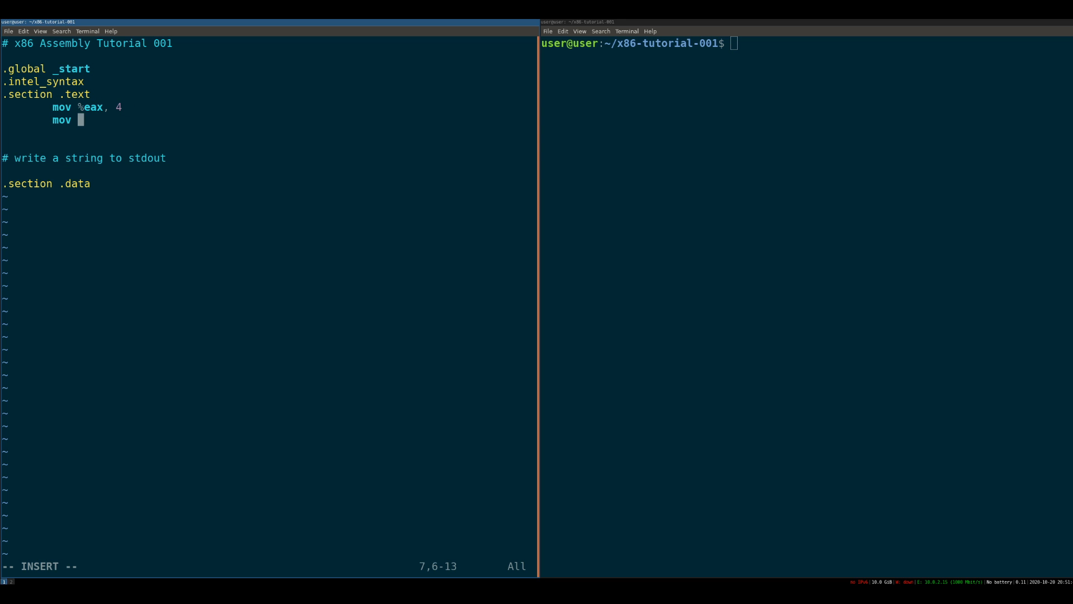
pyautogui.write('%ebx,')
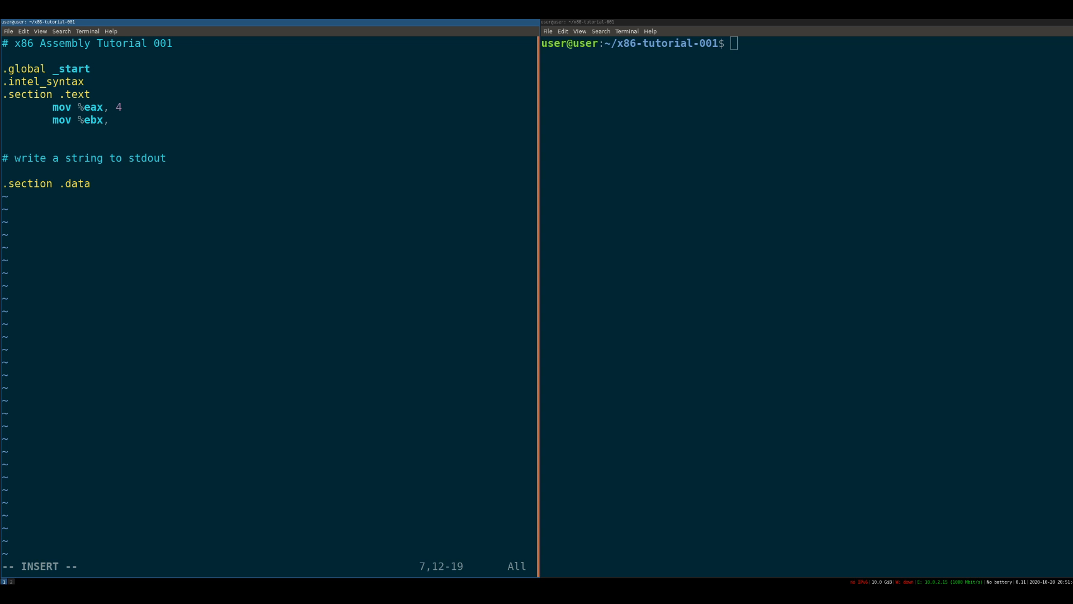
pyautogui.write('5')
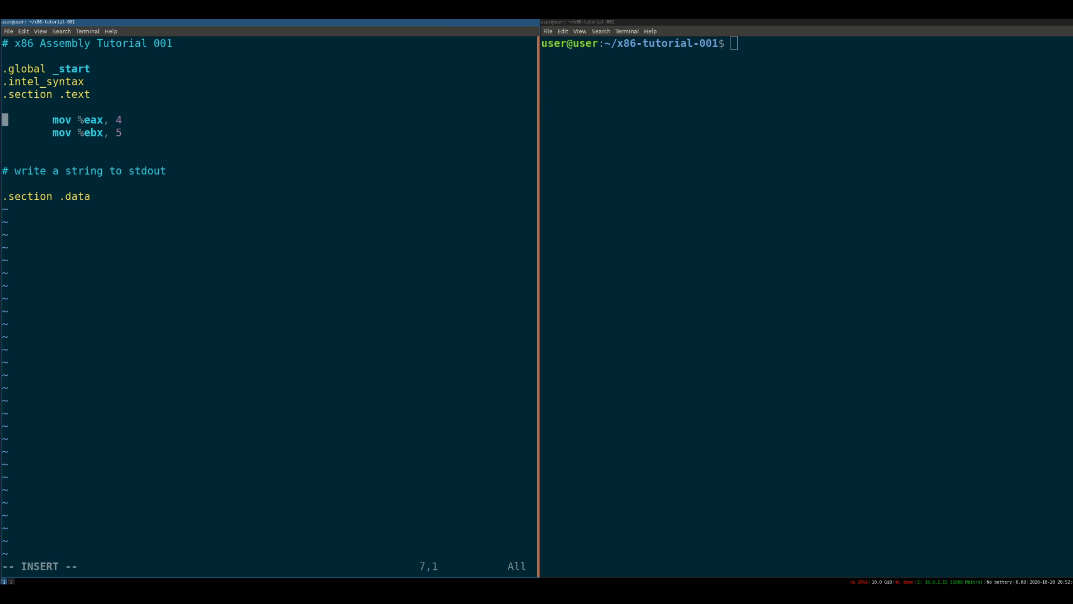
pyautogui.moveTo(104, 401)
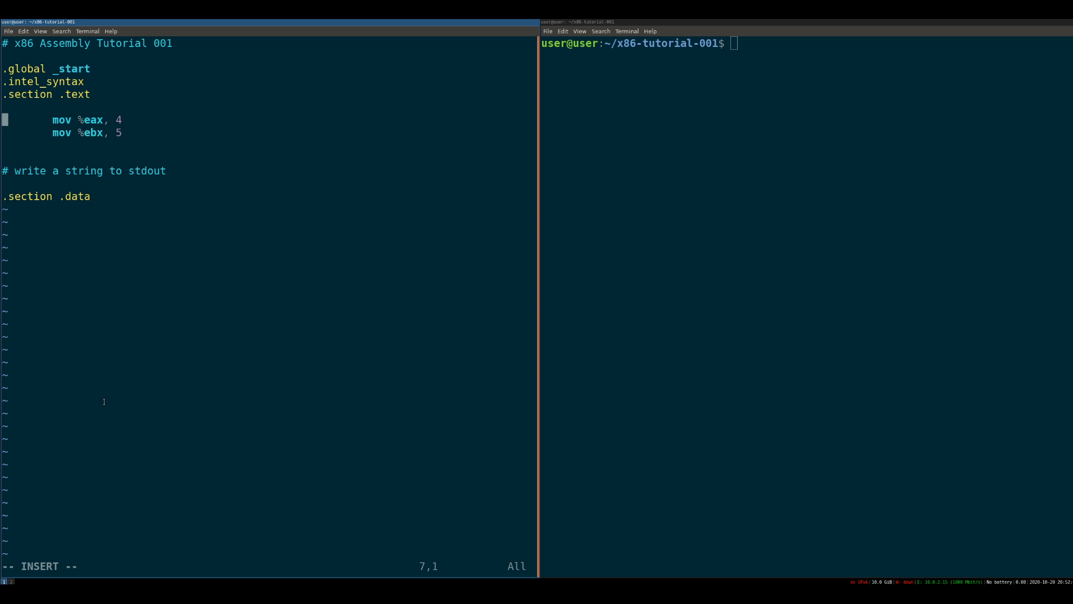
pyautogui.moveTo(157, 375)
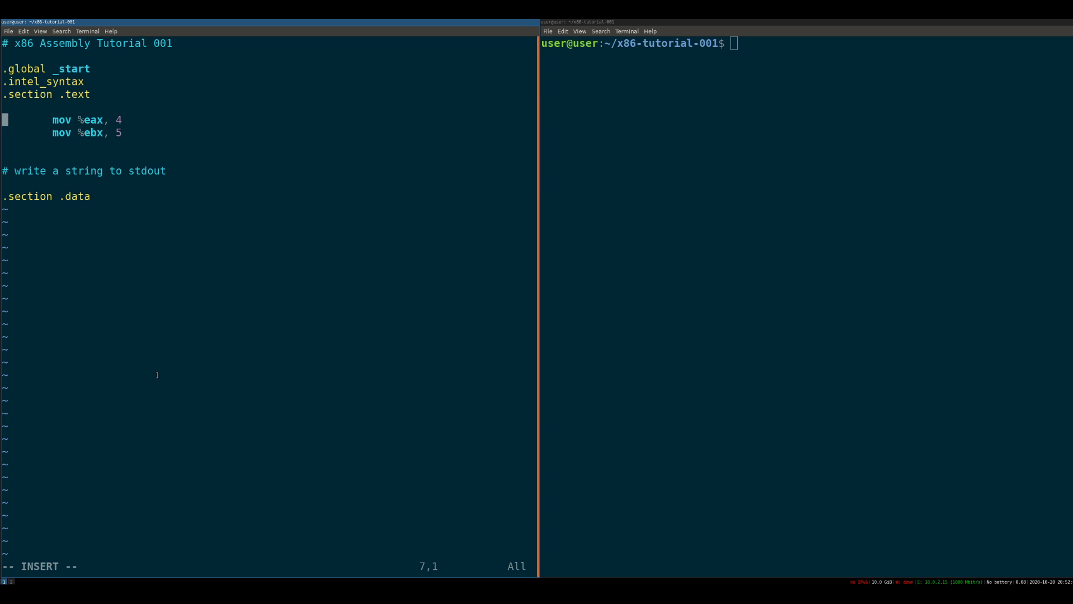
# Add 'int 0x80' below the mov lines and highlight that line.
pyautogui.write('a')
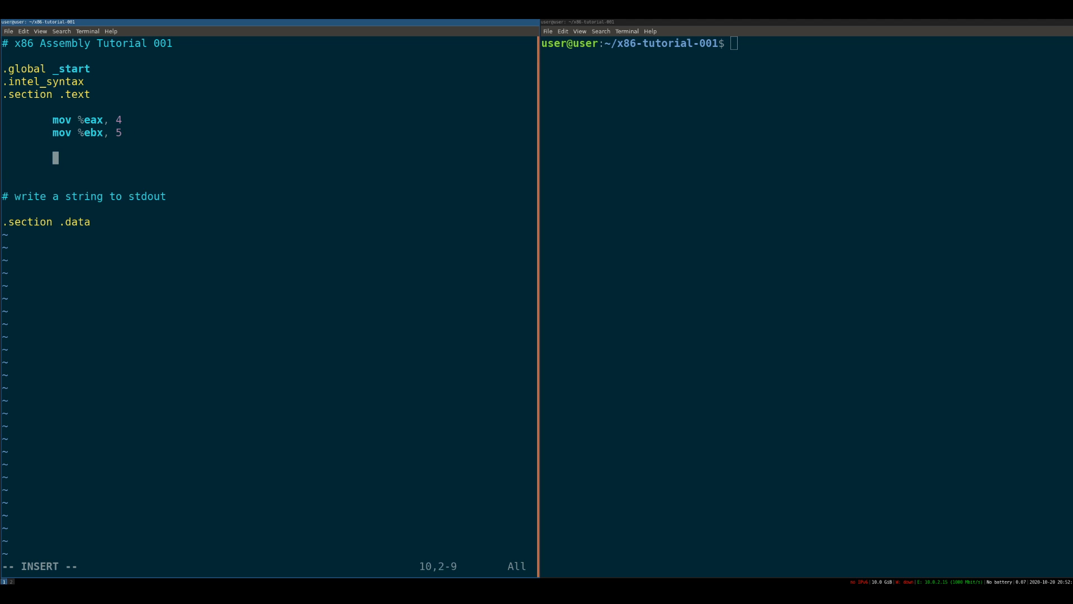
pyautogui.write('int 0x')
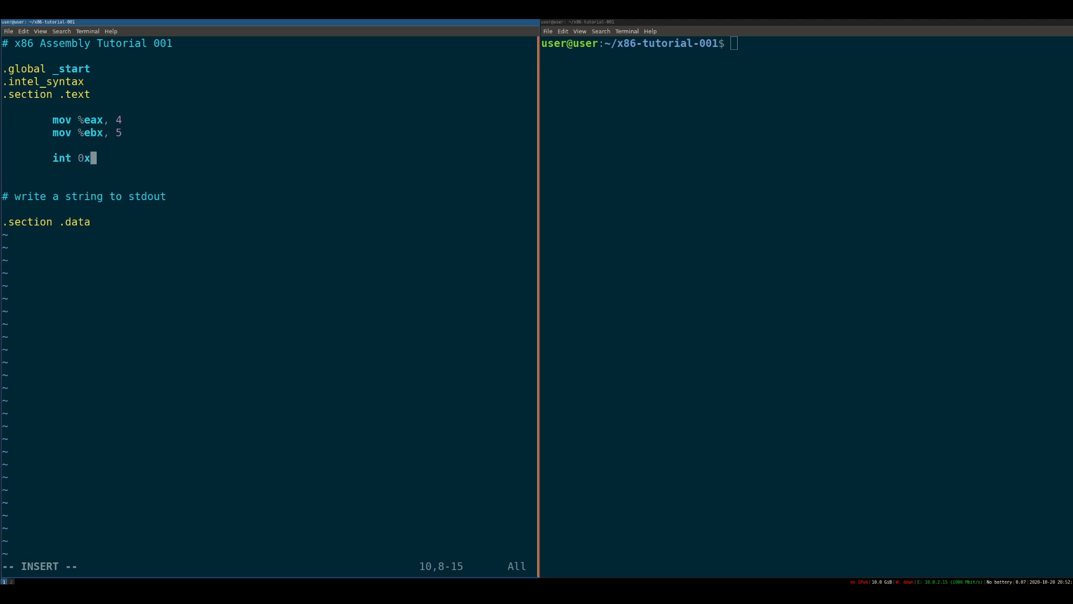
pyautogui.write('80')
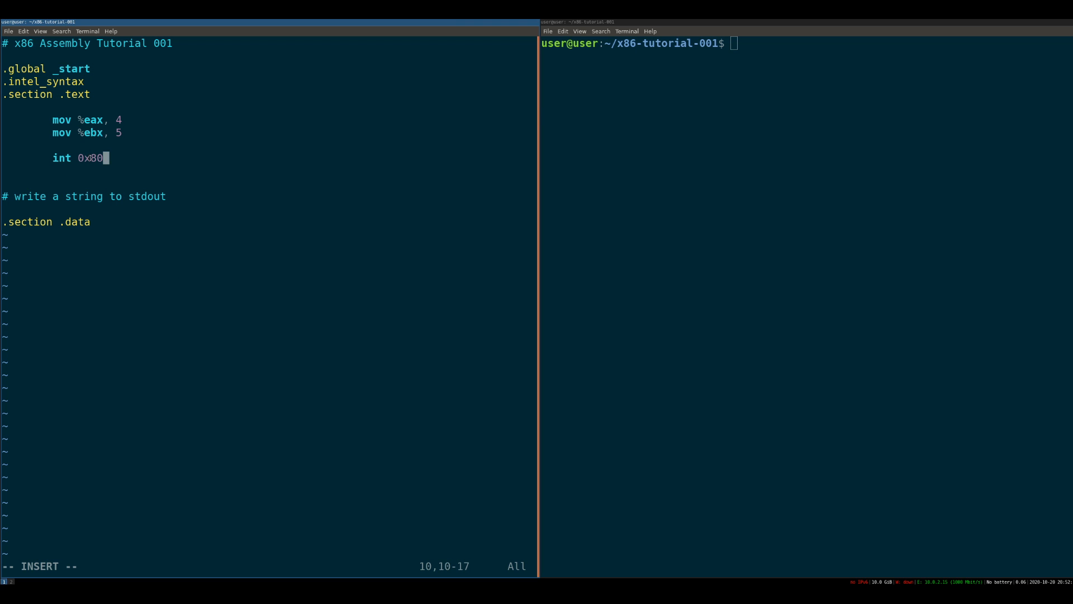
pyautogui.doubleClick(61, 158)
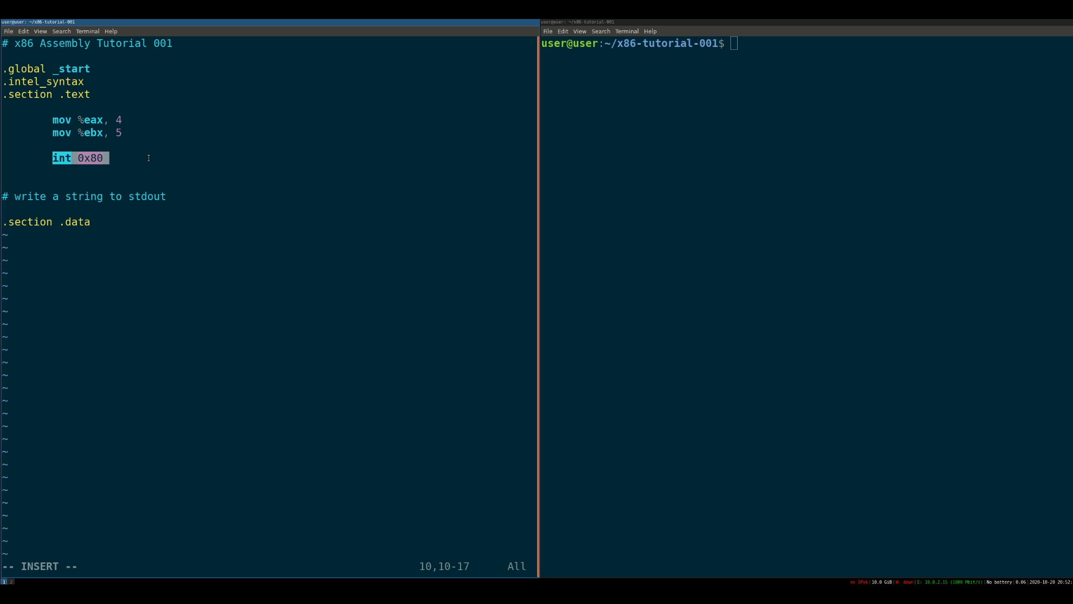
pyautogui.moveTo(143, 169)
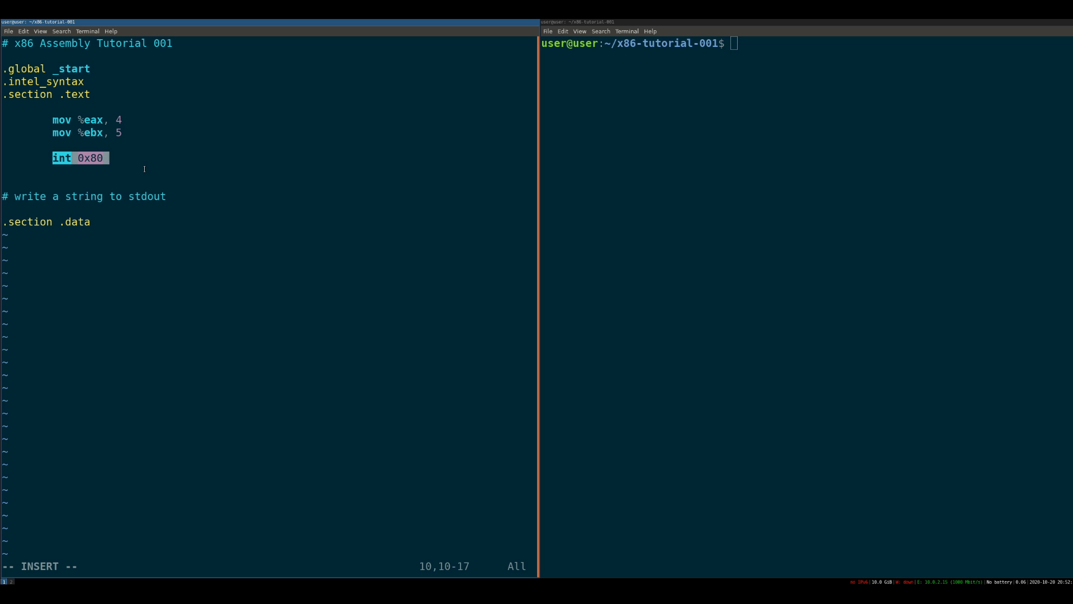
pyautogui.moveTo(24, 580)
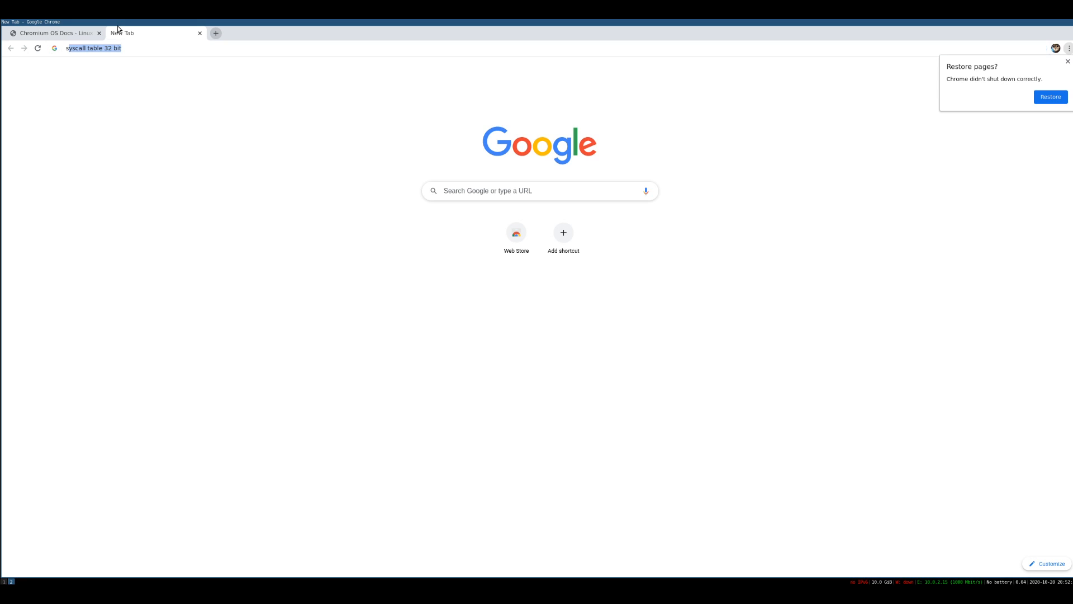
# Search for the Linux System Call Table and jump to its x86 (32-bit) section.
pyautogui.write('syste')
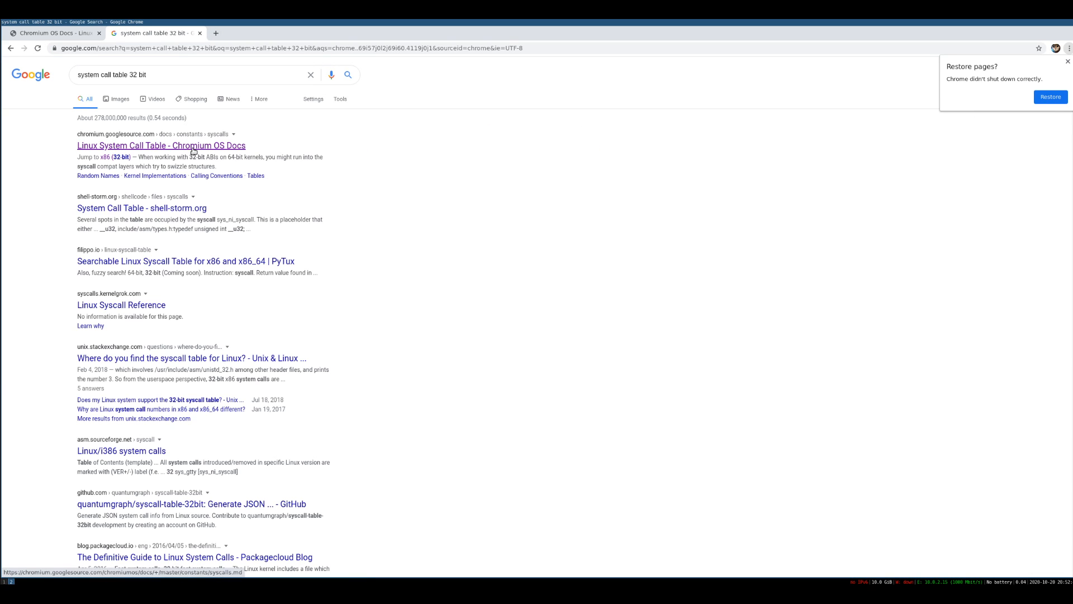
pyautogui.click(161, 146)
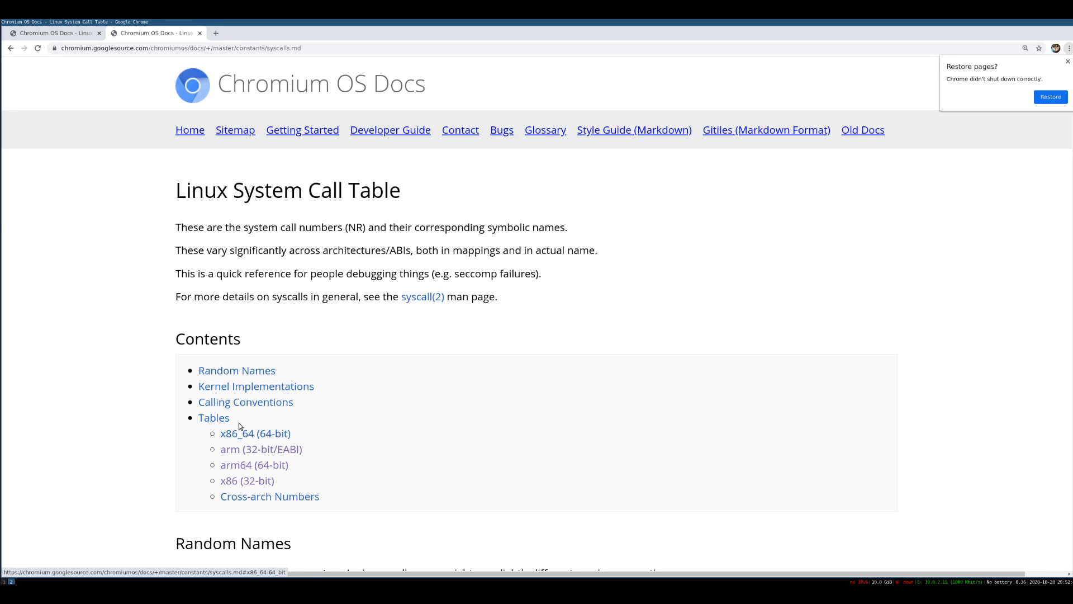
pyautogui.doubleClick(246, 481)
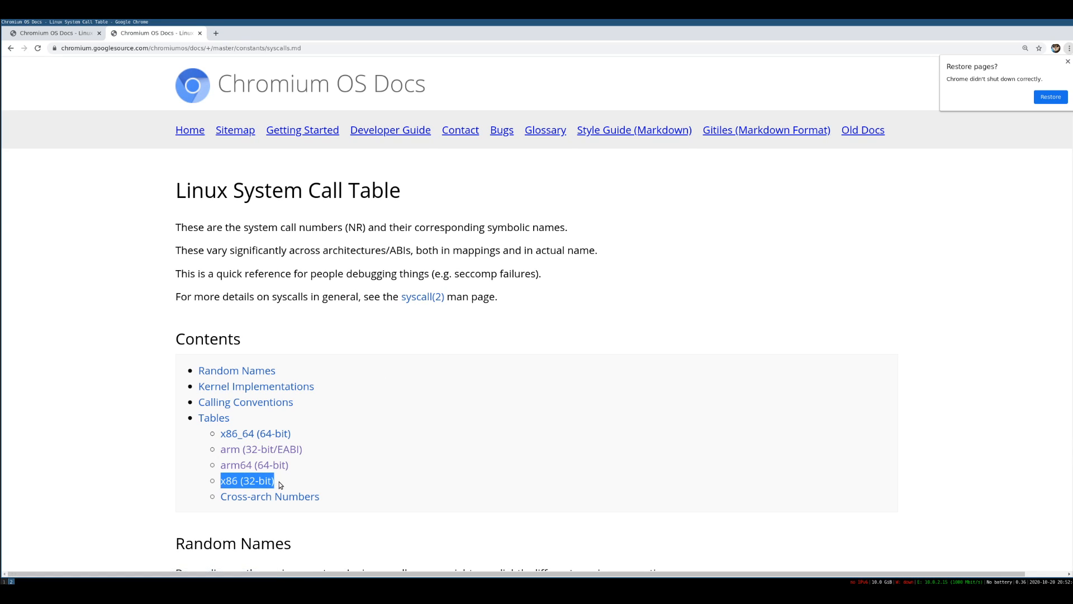
pyautogui.click(246, 480)
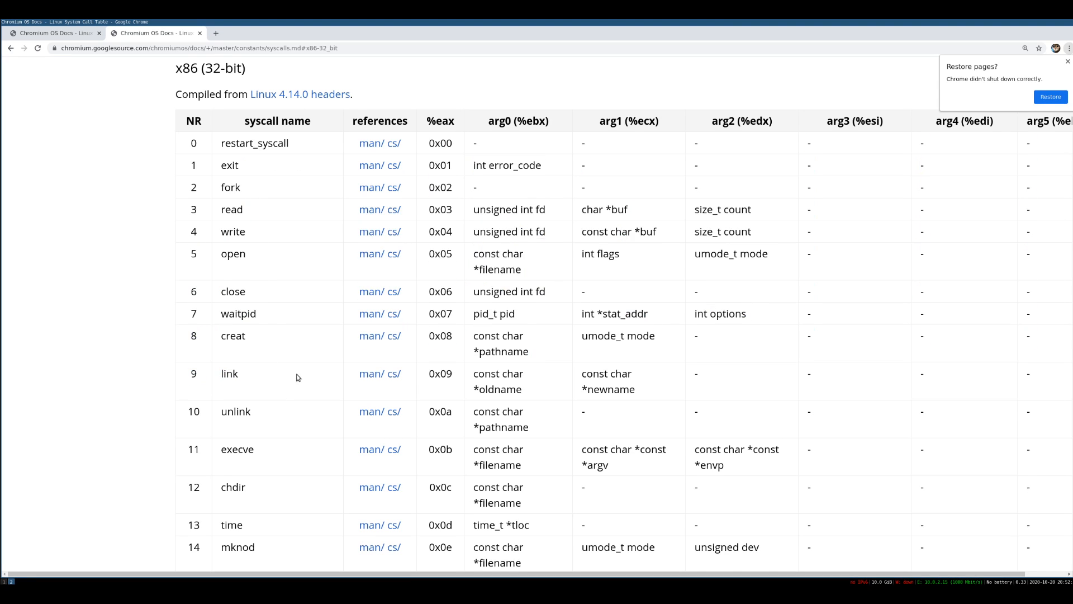
pyautogui.moveTo(293, 244)
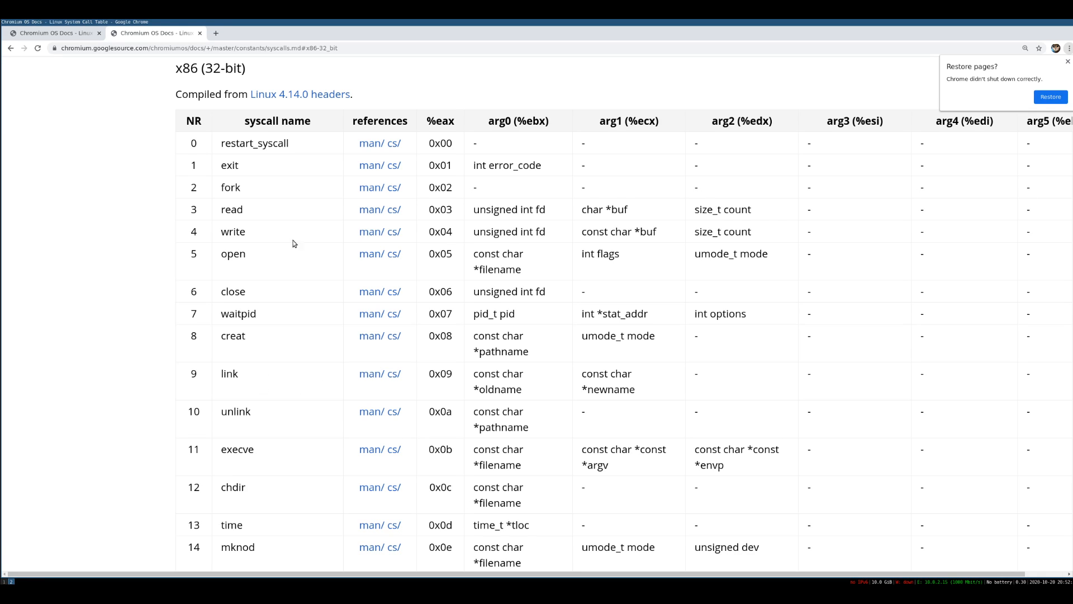
pyautogui.moveTo(211, 167)
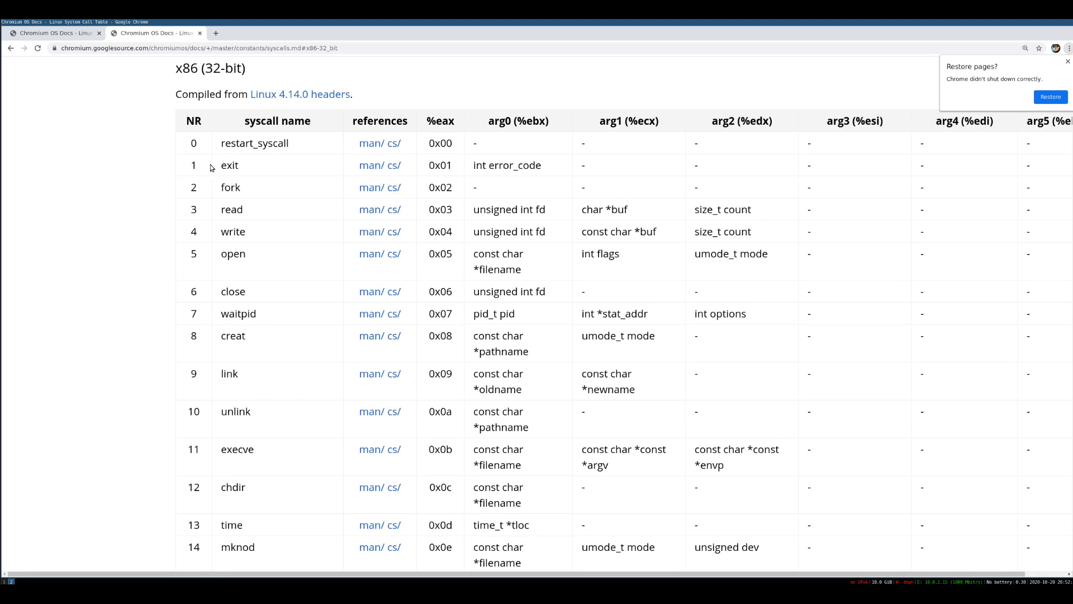
pyautogui.moveTo(331, 183)
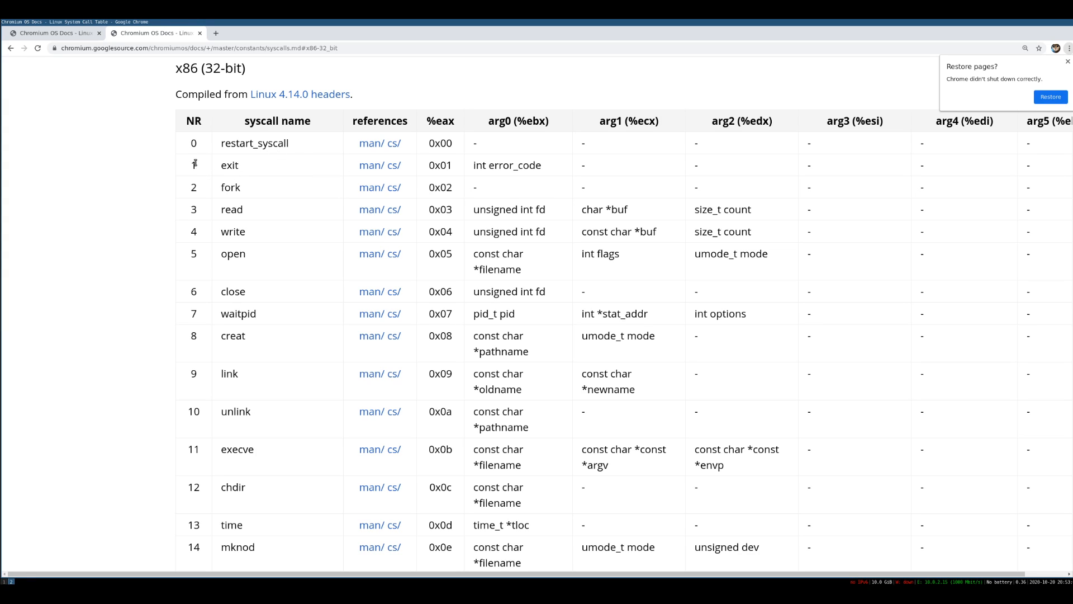
pyautogui.moveTo(494, 167)
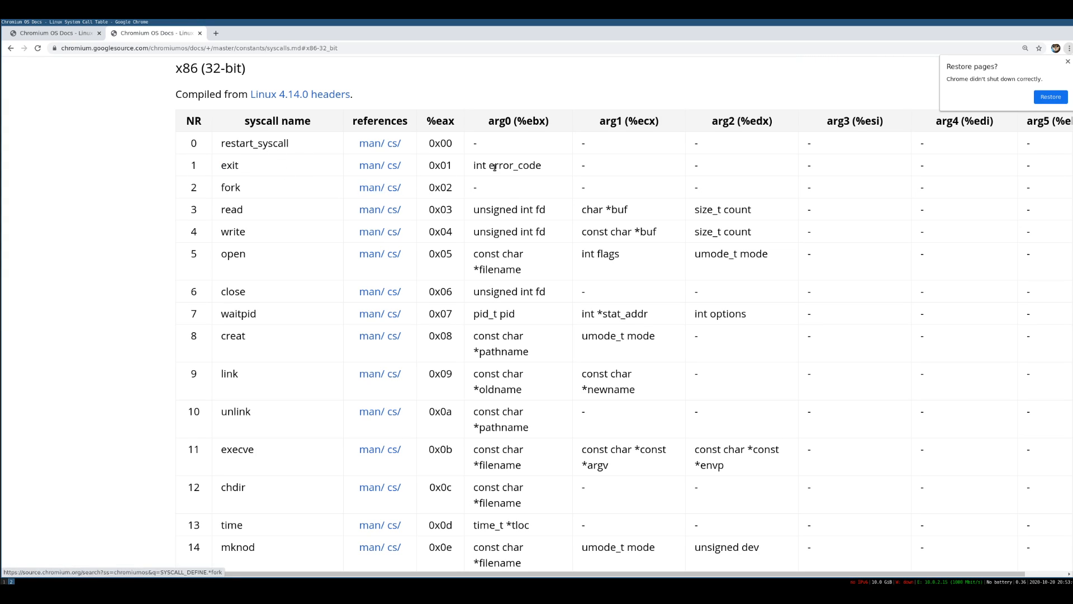
# Highlight the %eax and %ebx register columns in the x86 table.
pyautogui.doubleClick(439, 165)
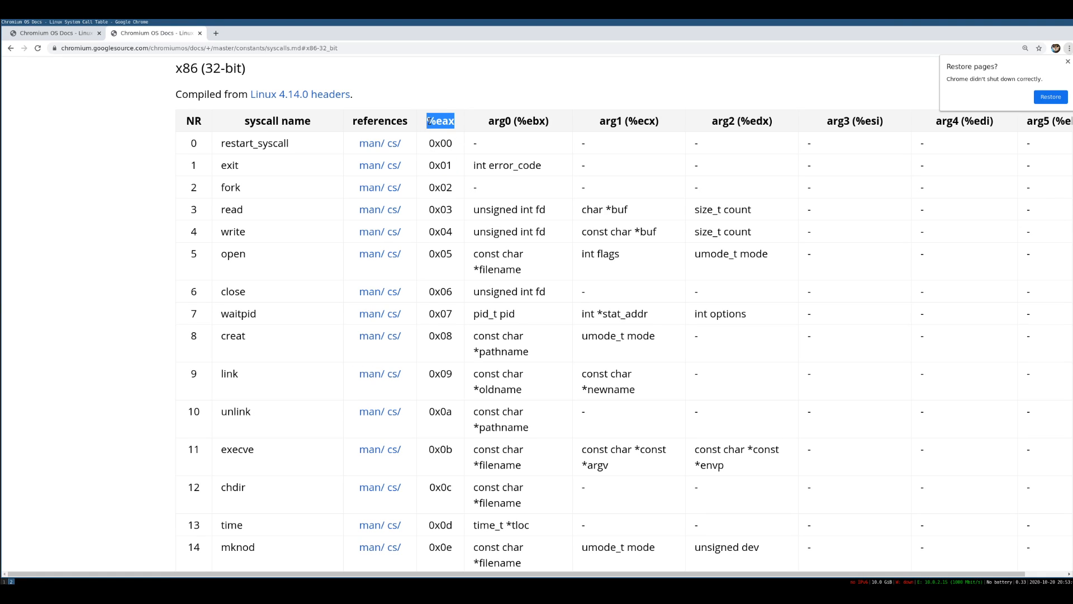
pyautogui.doubleClick(498, 165)
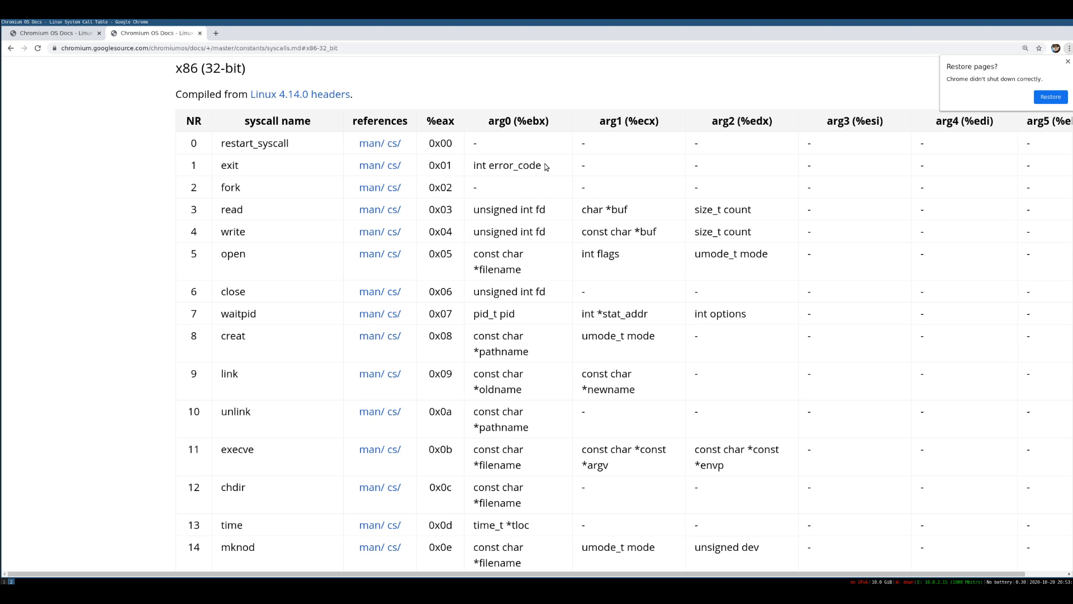
pyautogui.doubleClick(499, 121)
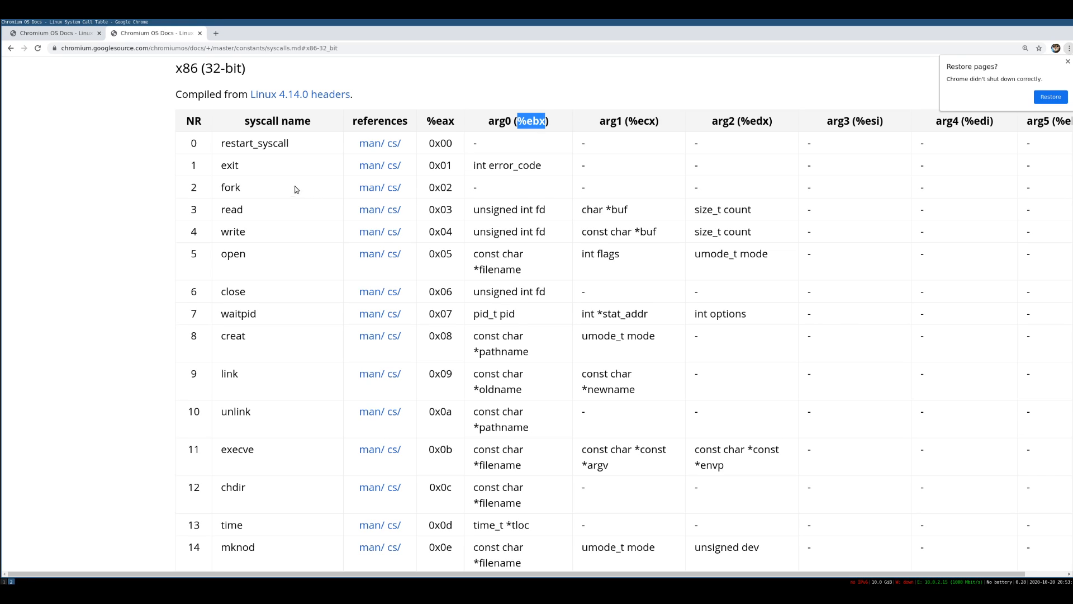
pyautogui.moveTo(69, 575)
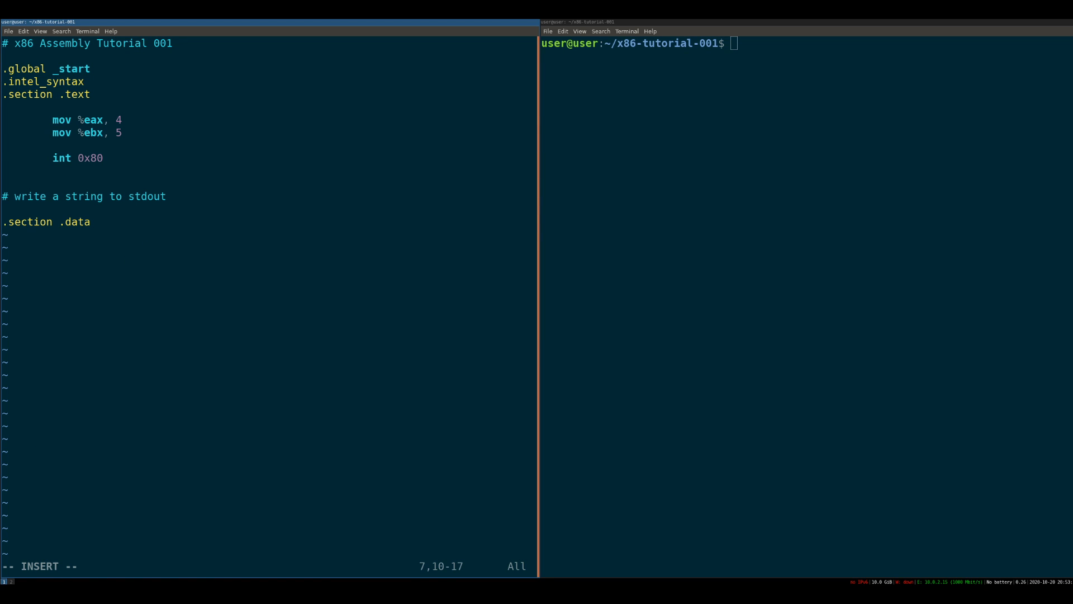
# Add an '#exit syscall' comment and set the values to eax 1 and ebx 65.
pyautogui.press('Return')
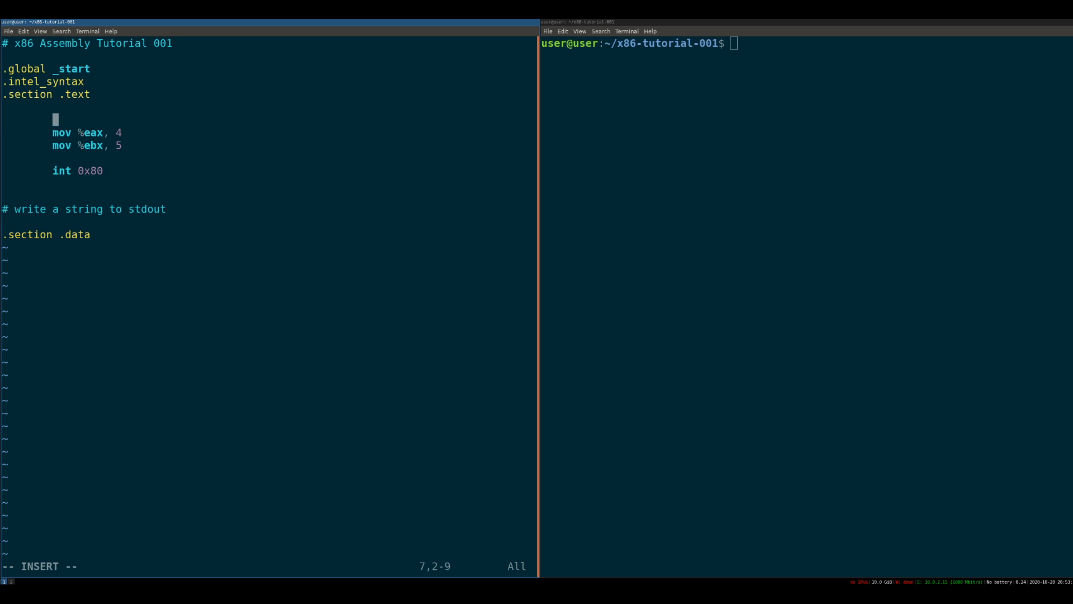
pyautogui.write('#exit')
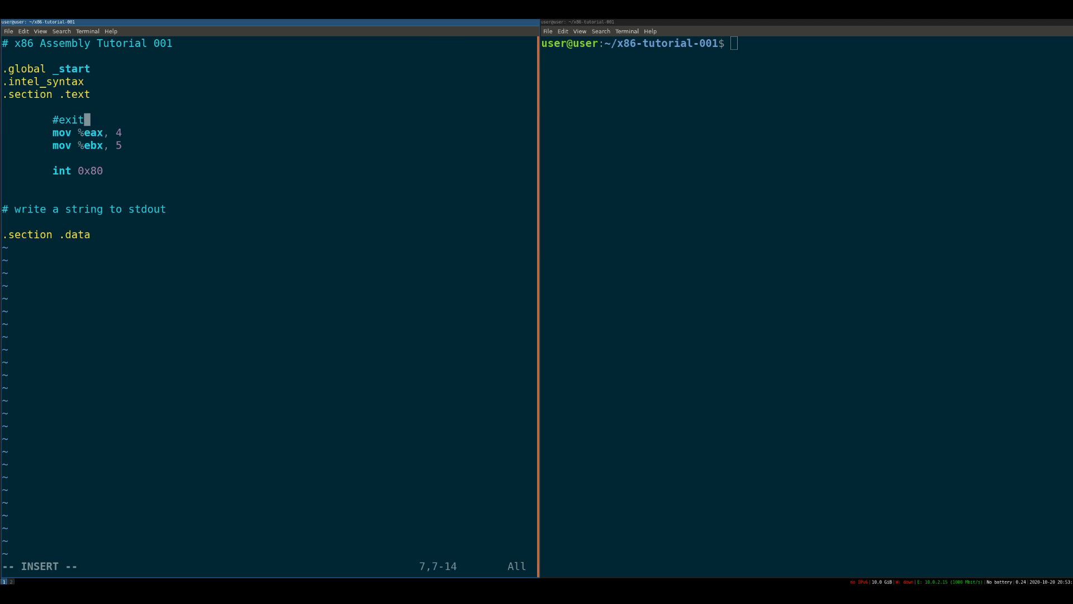
pyautogui.write('syscall')
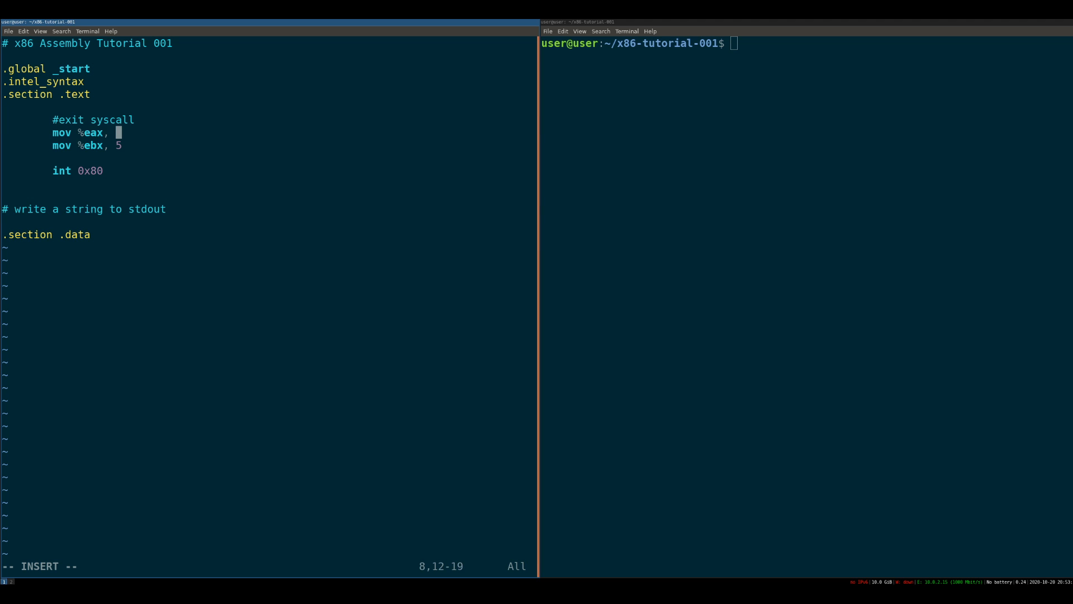
pyautogui.write('1')
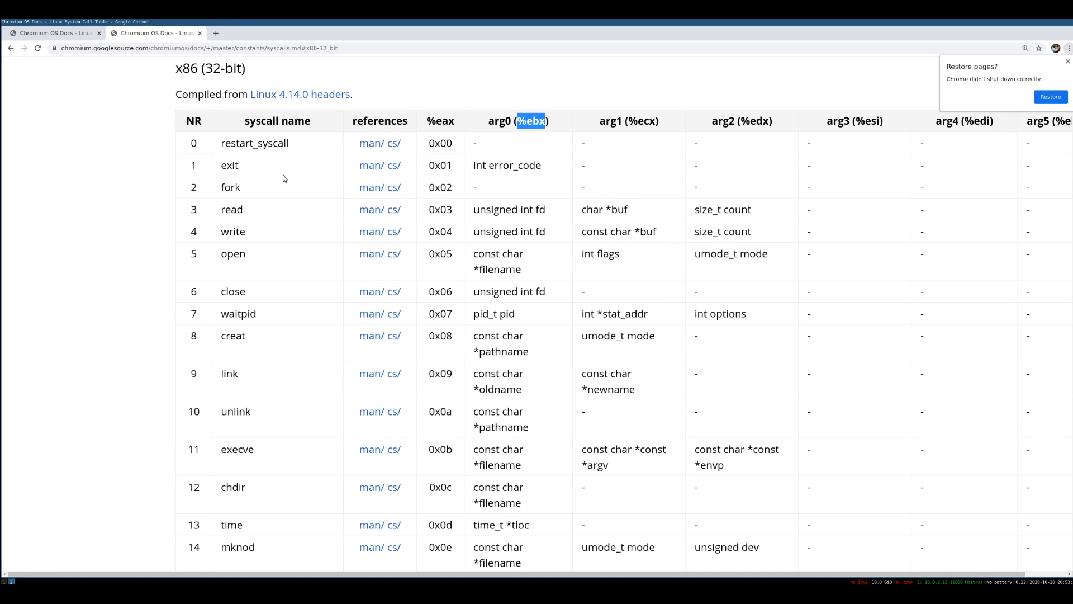
pyautogui.doubleClick(230, 165)
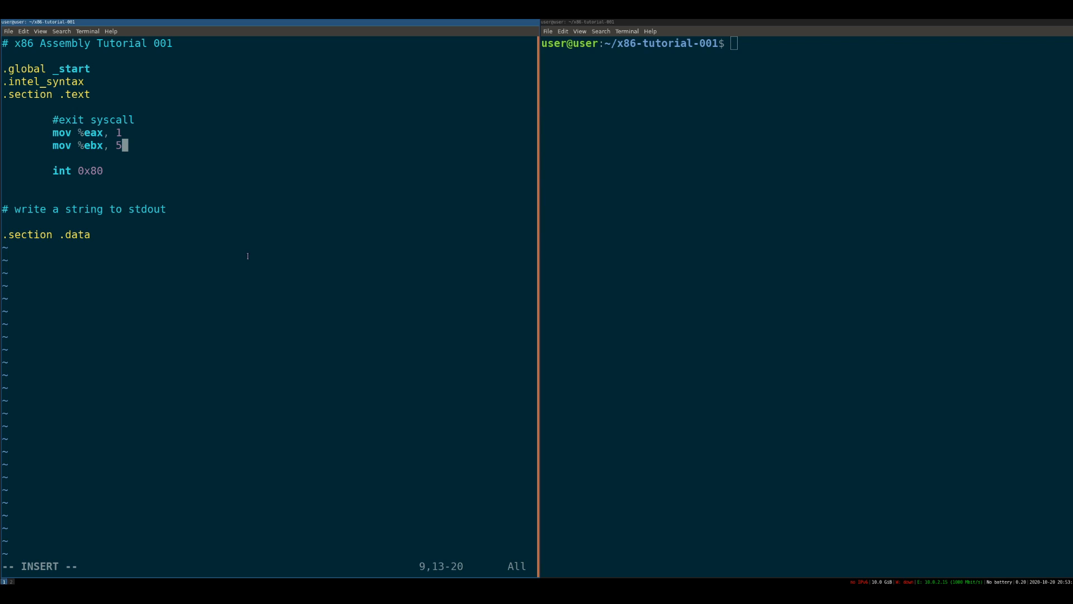
pyautogui.press('BackSpace')
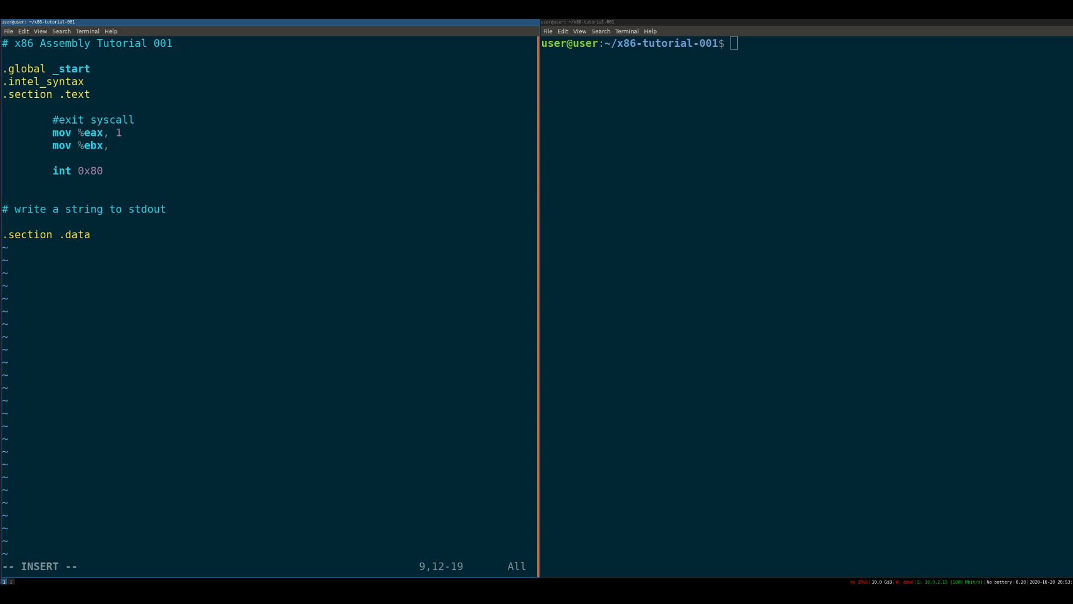
pyautogui.write('65')
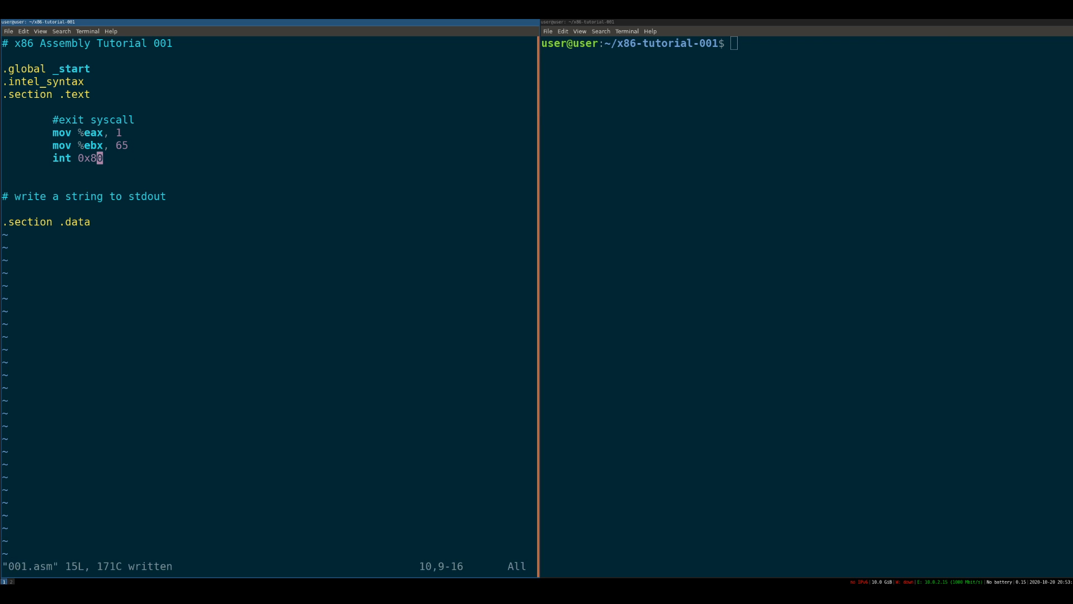
pyautogui.click(616, 156)
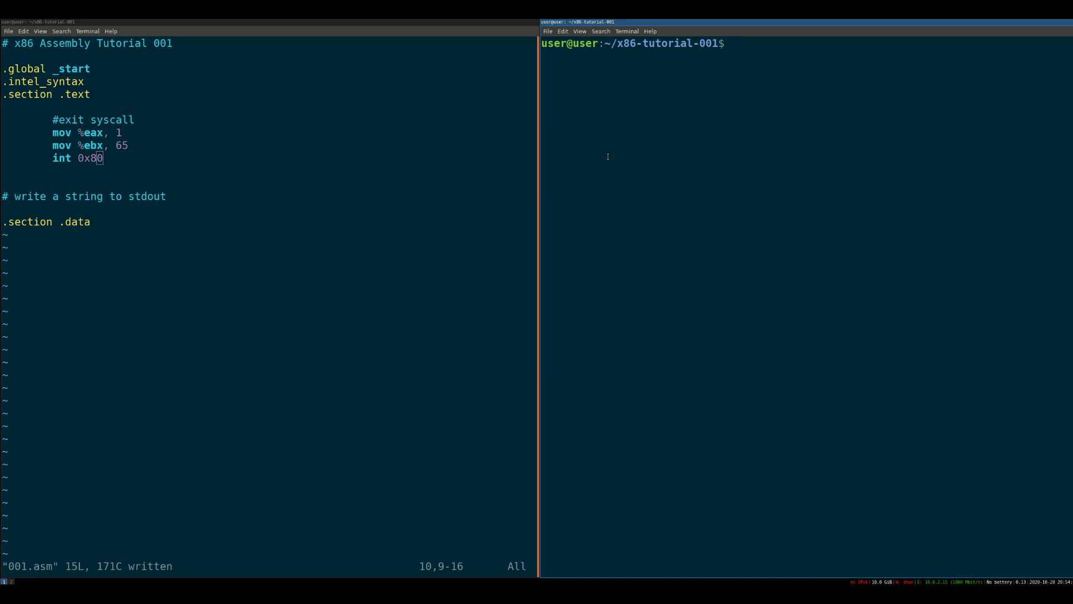
# Rerun the recalled assemble command, then link with 'gcc -o 001.elf -m32 001.o -nostdlib'.
pyautogui.press('ctrl+r')
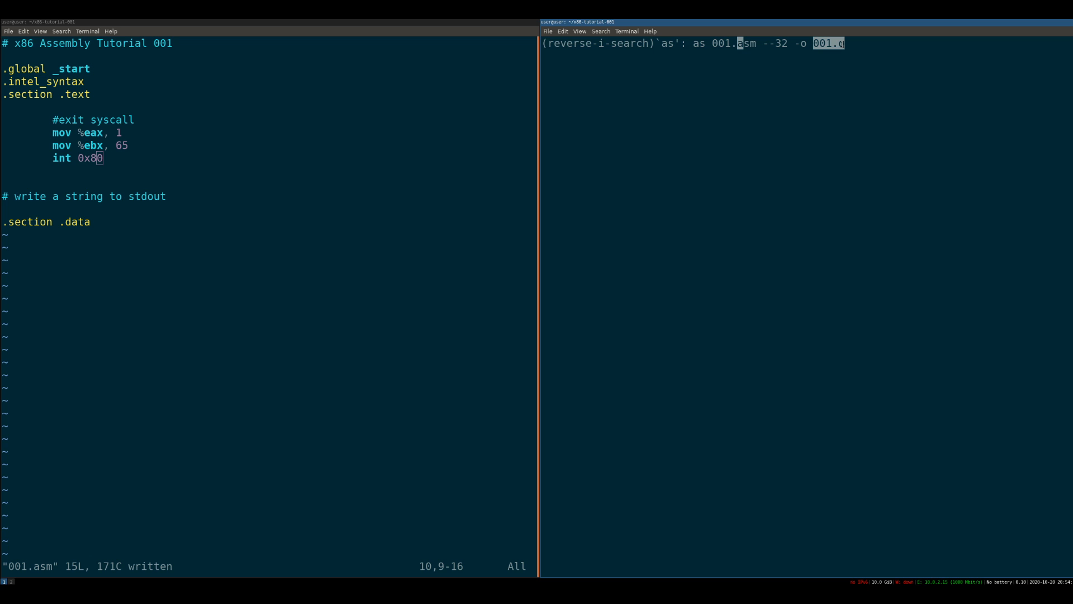
pyautogui.moveTo(851, 36)
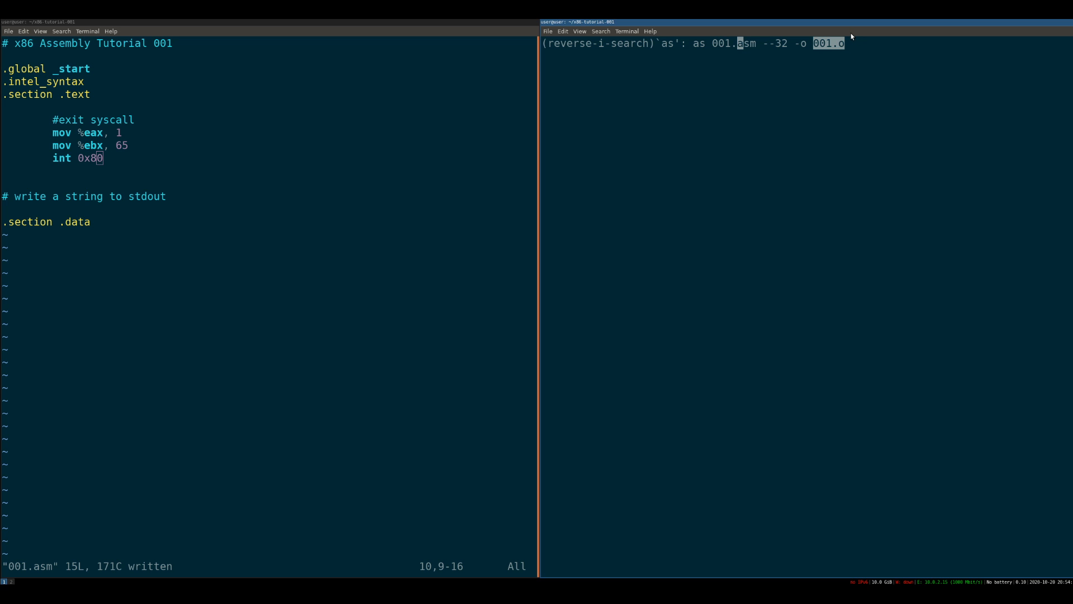
pyautogui.moveTo(850, 33)
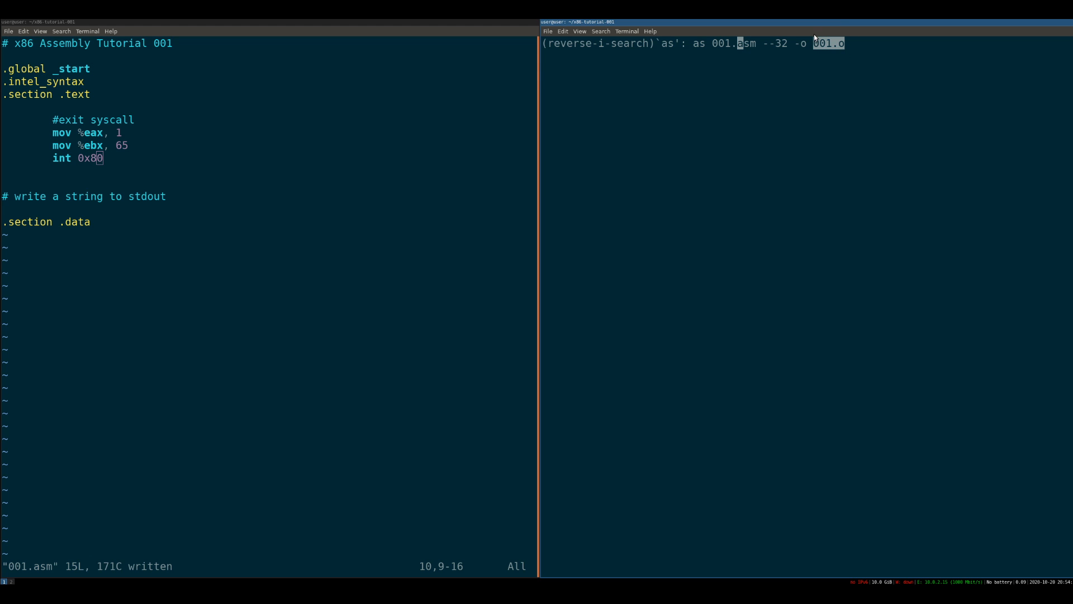
pyautogui.moveTo(830, 49)
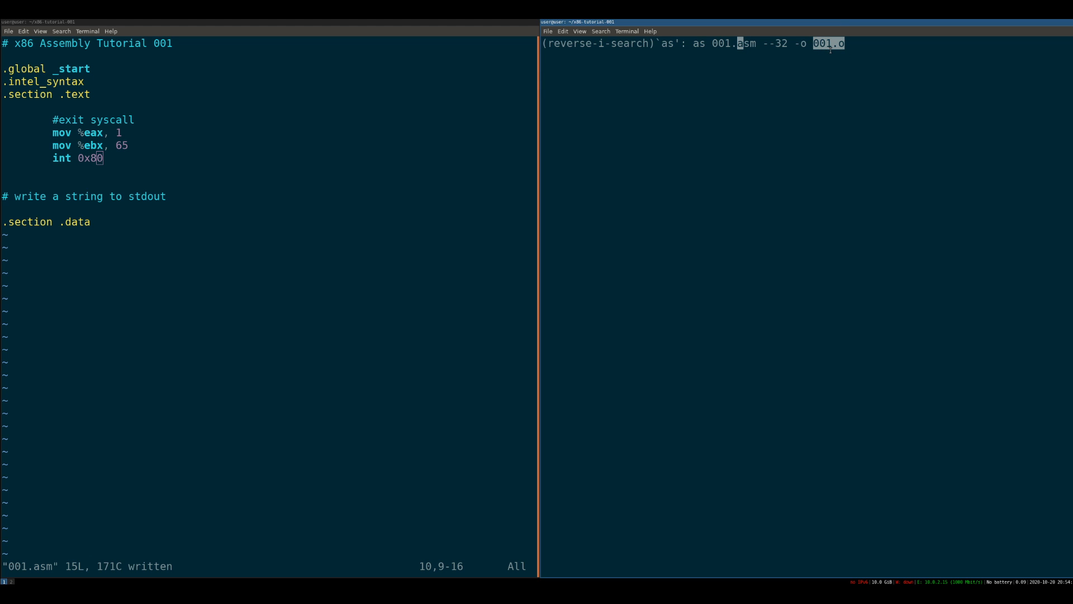
pyautogui.press('Return')
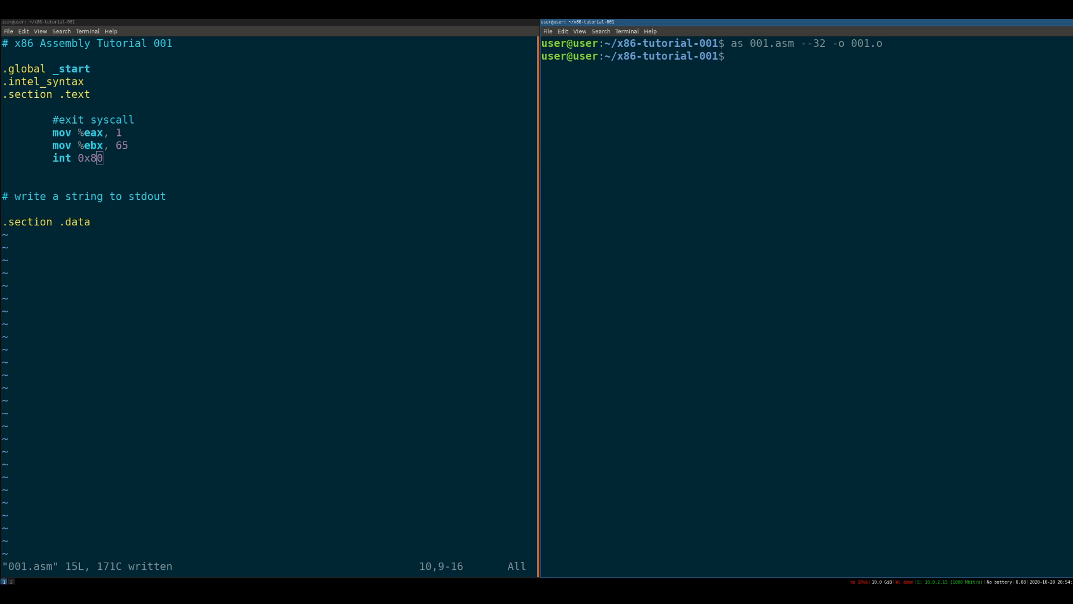
pyautogui.write('gc')
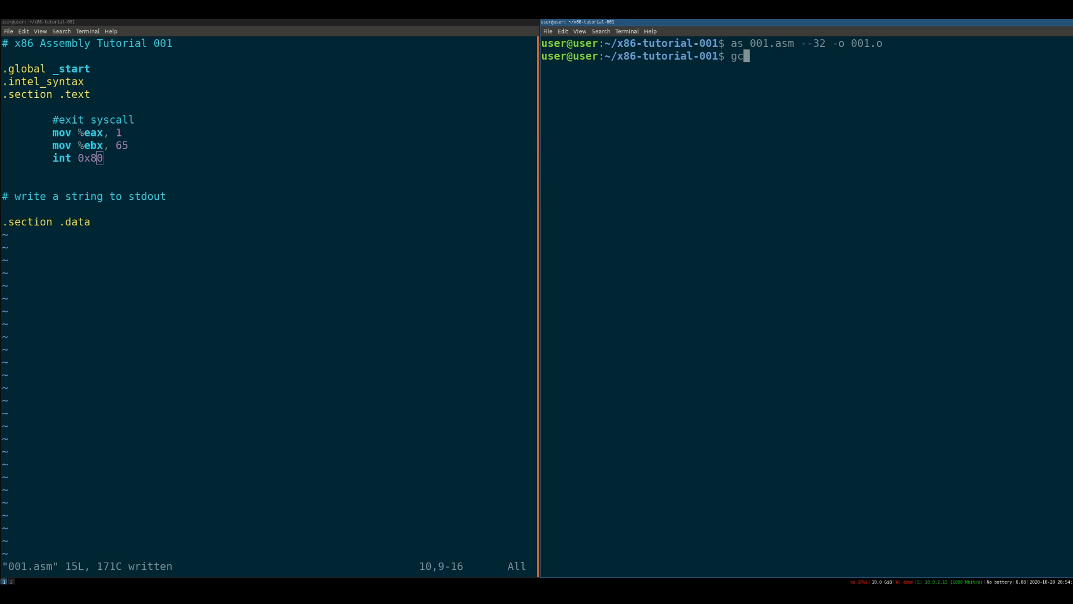
pyautogui.write('c -o')
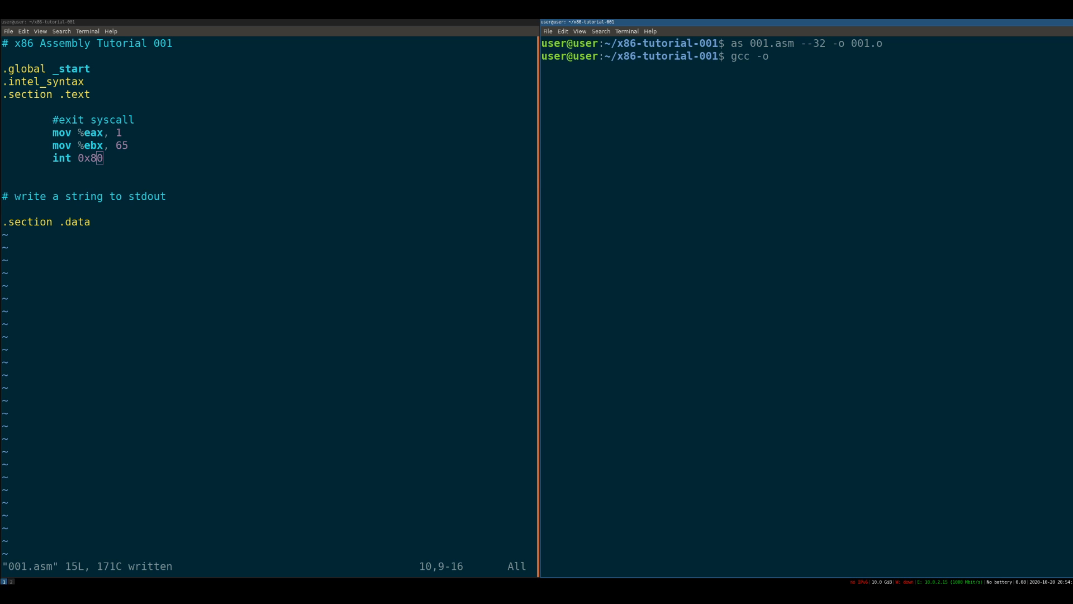
pyautogui.write('001.elf')
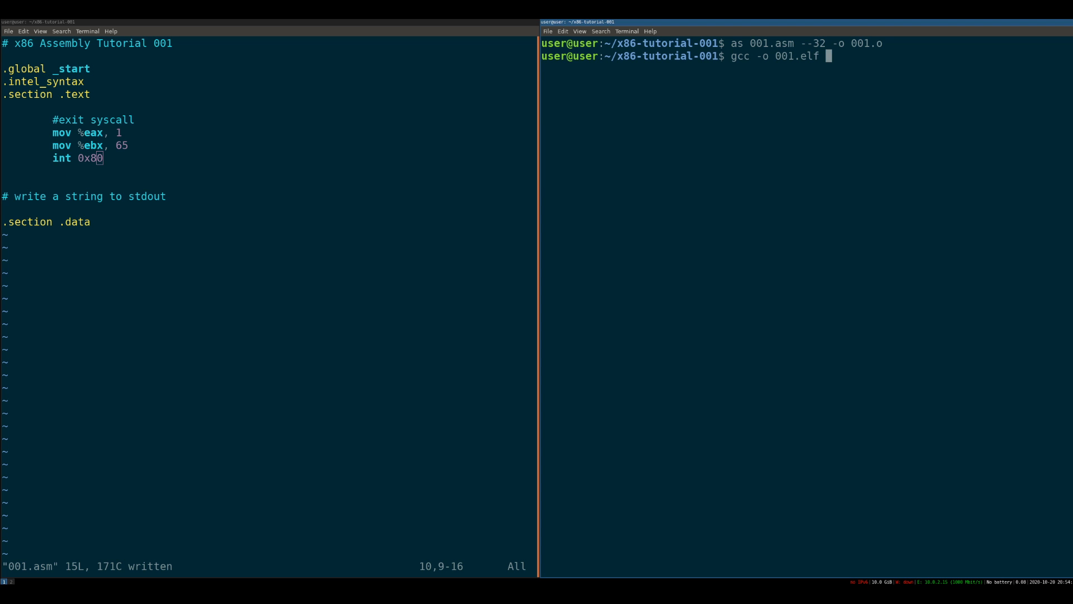
pyautogui.write('-m32')
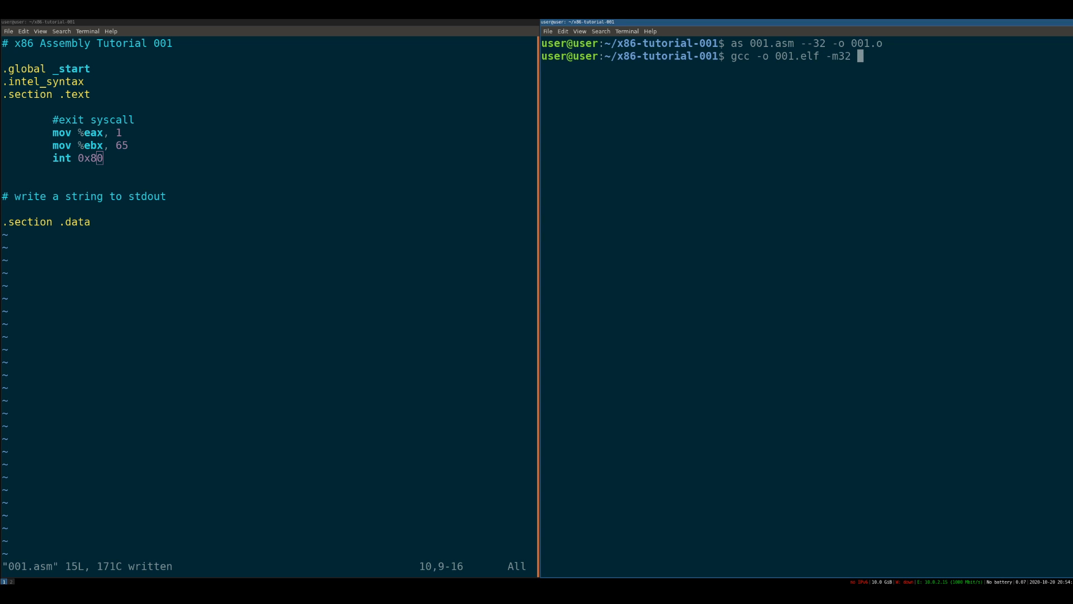
pyautogui.write('001.o')
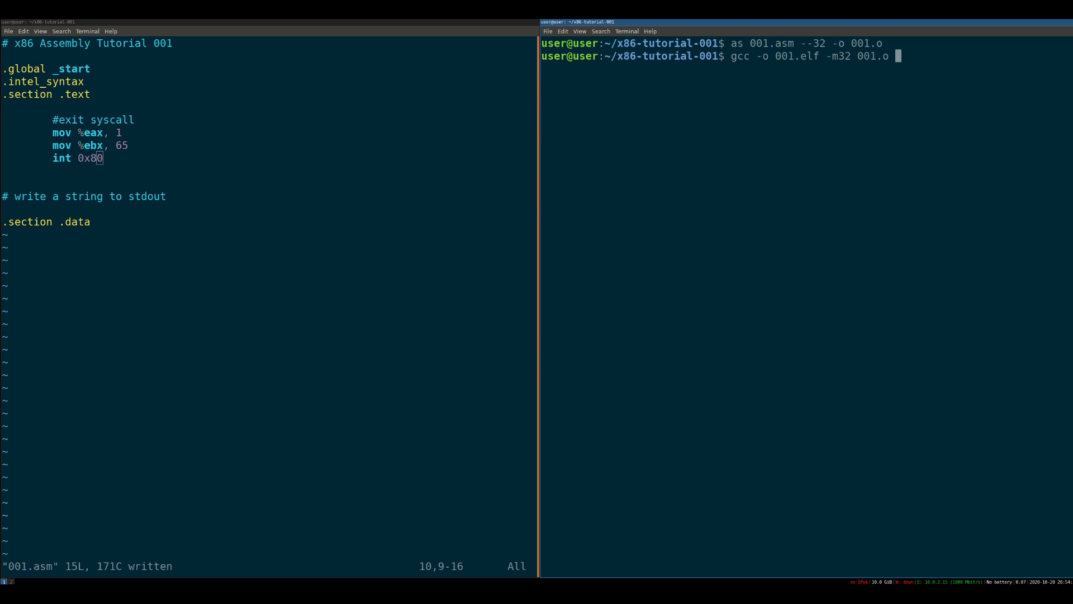
pyautogui.write('-nostdli')
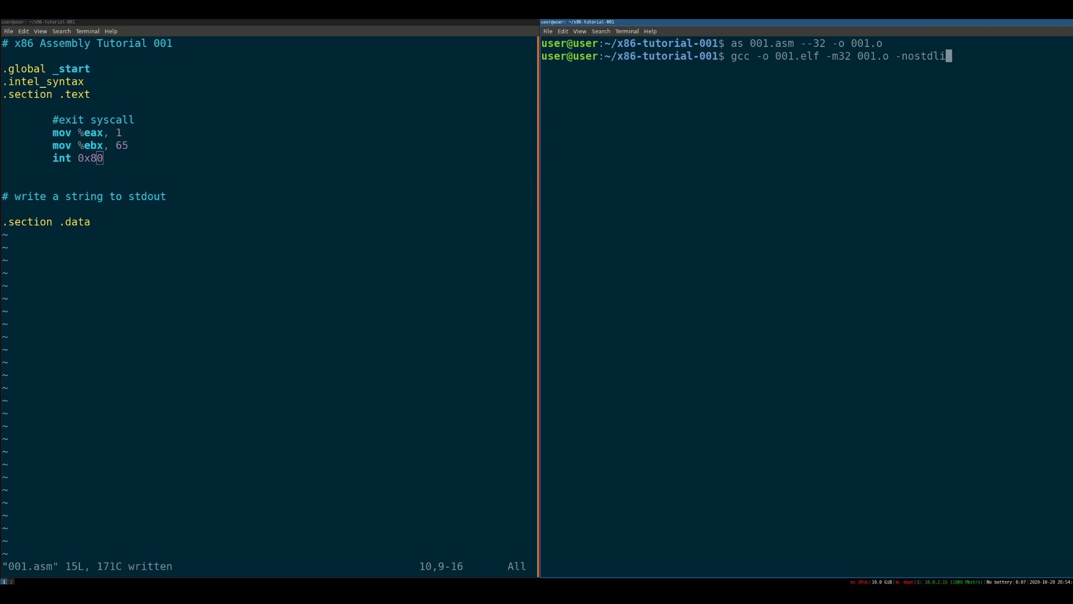
pyautogui.write('b')
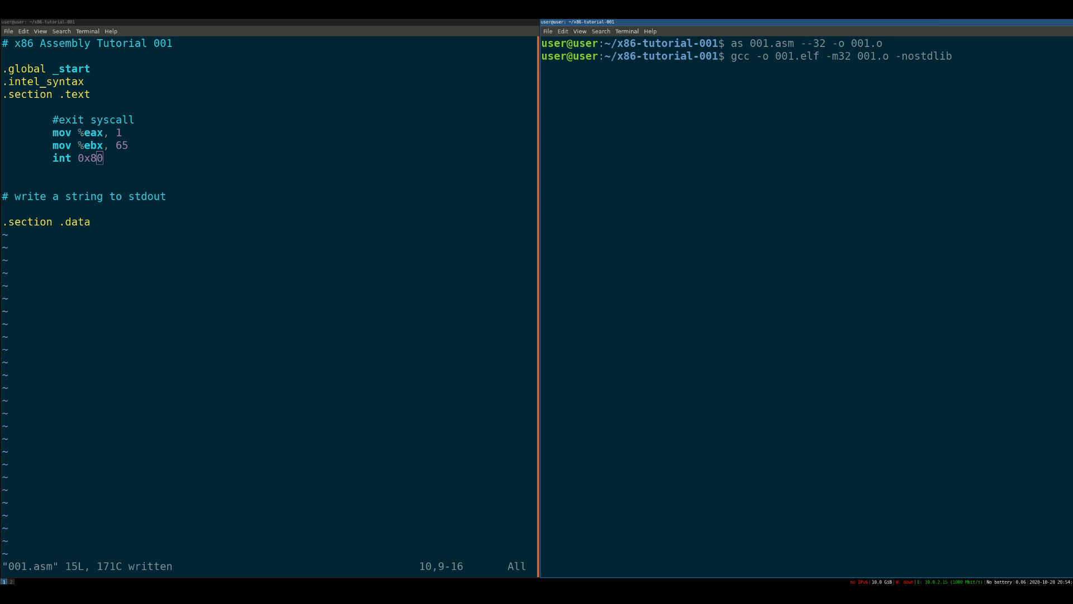
pyautogui.press('Return')
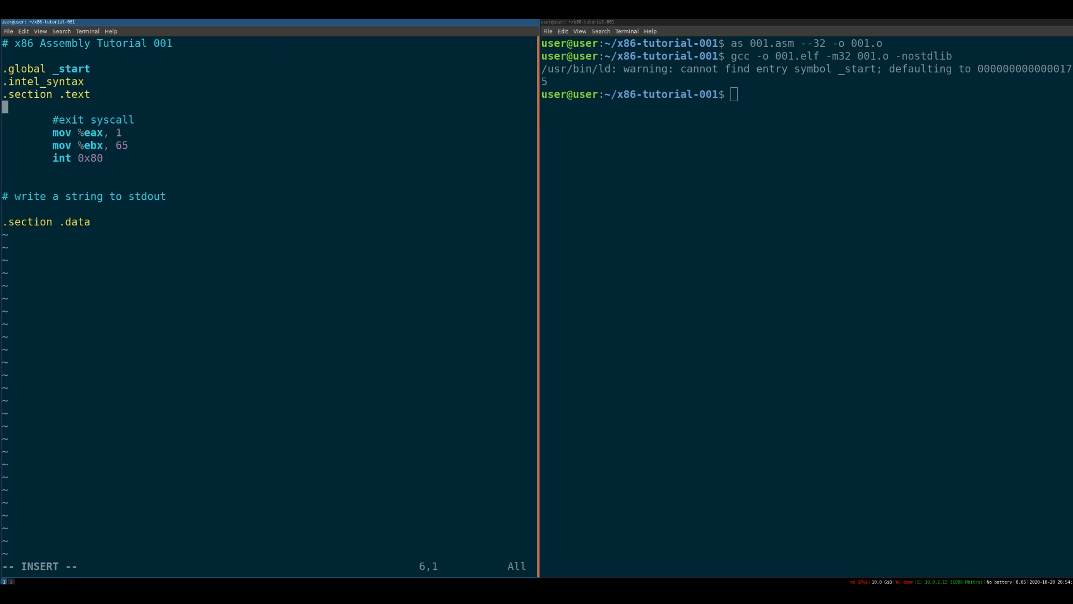
# Add a '_start:' label above the exit syscall code and retype 'as 001.asm --32 -o 001.o'.
pyautogui.press('Return')
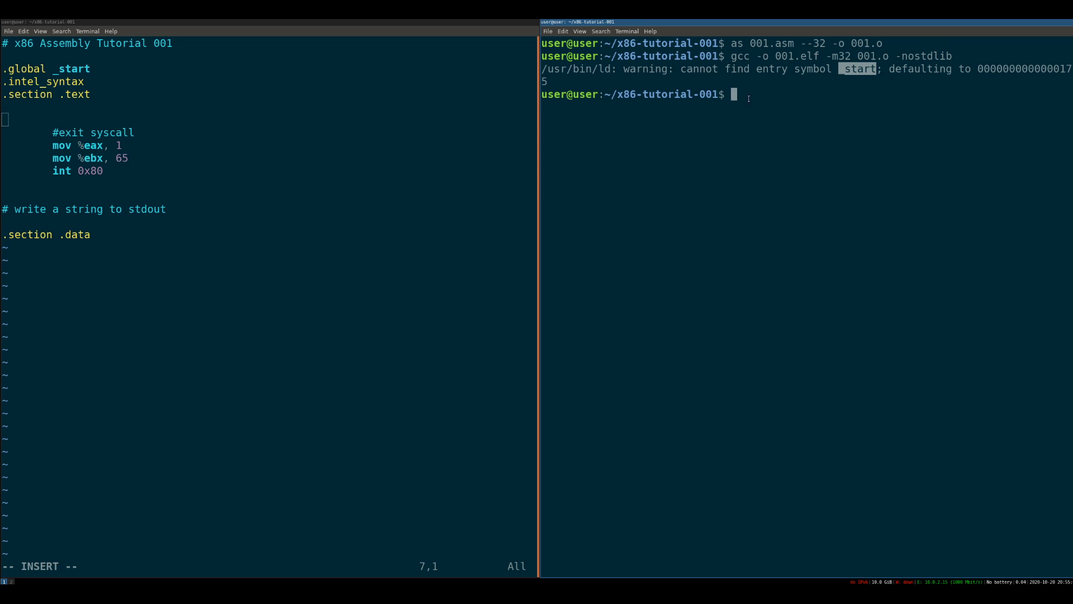
pyautogui.write('_start:')
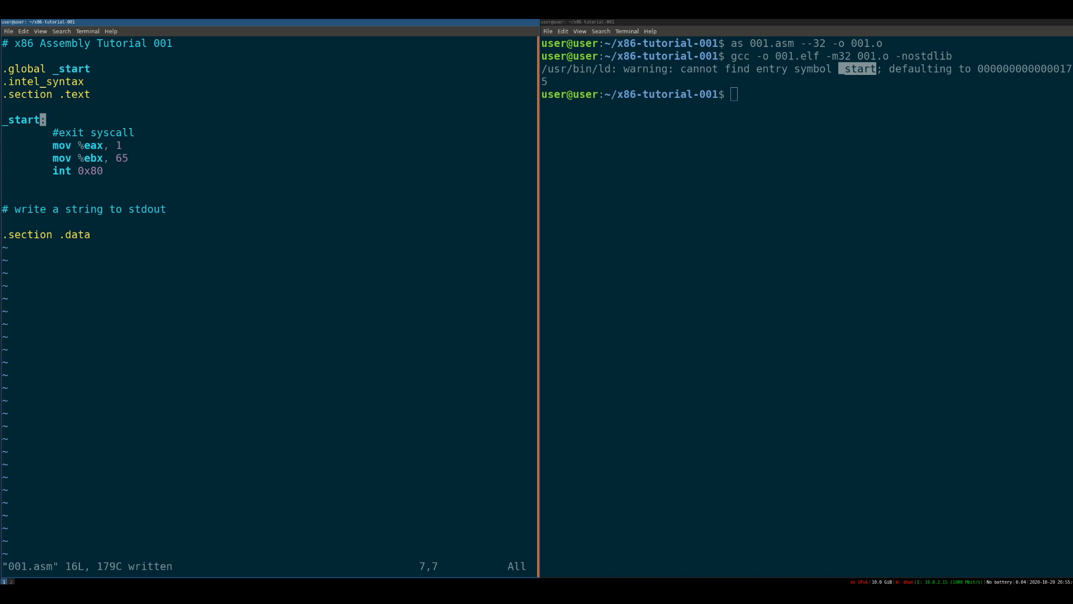
pyautogui.write('as 001.asm --32 -o 001.o')
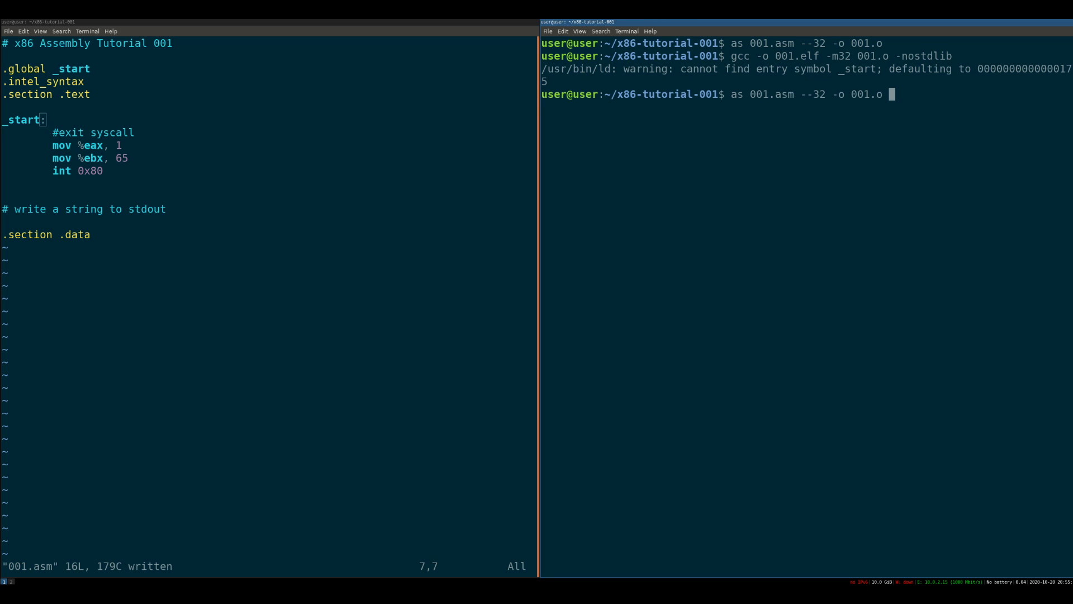
# Reassemble 001.asm and relink 001.elf with 'gcc -o 001.elf -m32 001.o -nostdlib'.
pyautogui.press('Return')
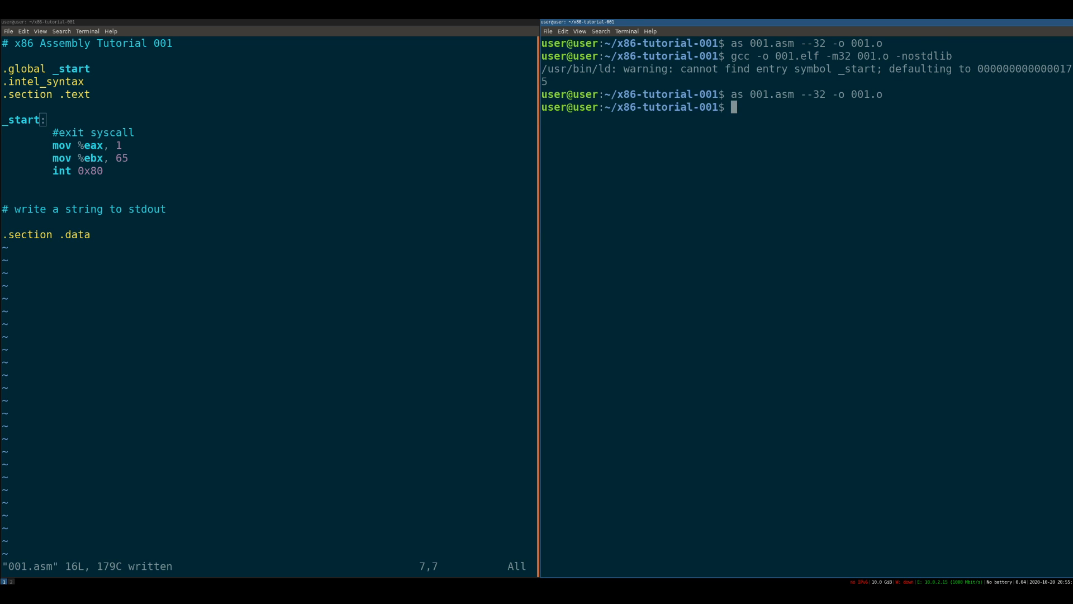
pyautogui.write('gcc -o 001.elf -m32 001.o -nostdlib')
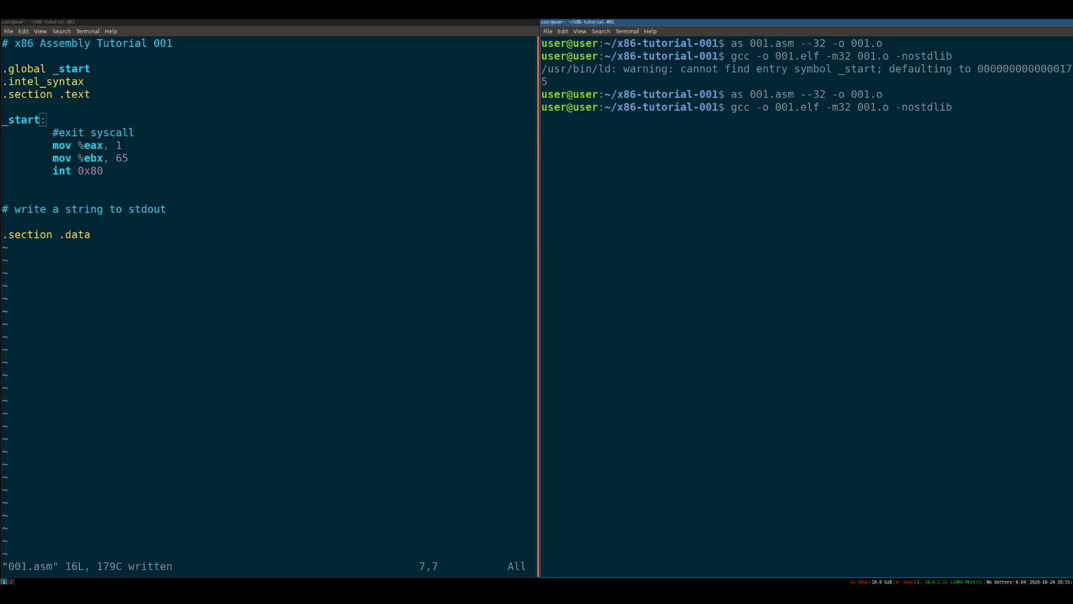
pyautogui.press('Return')
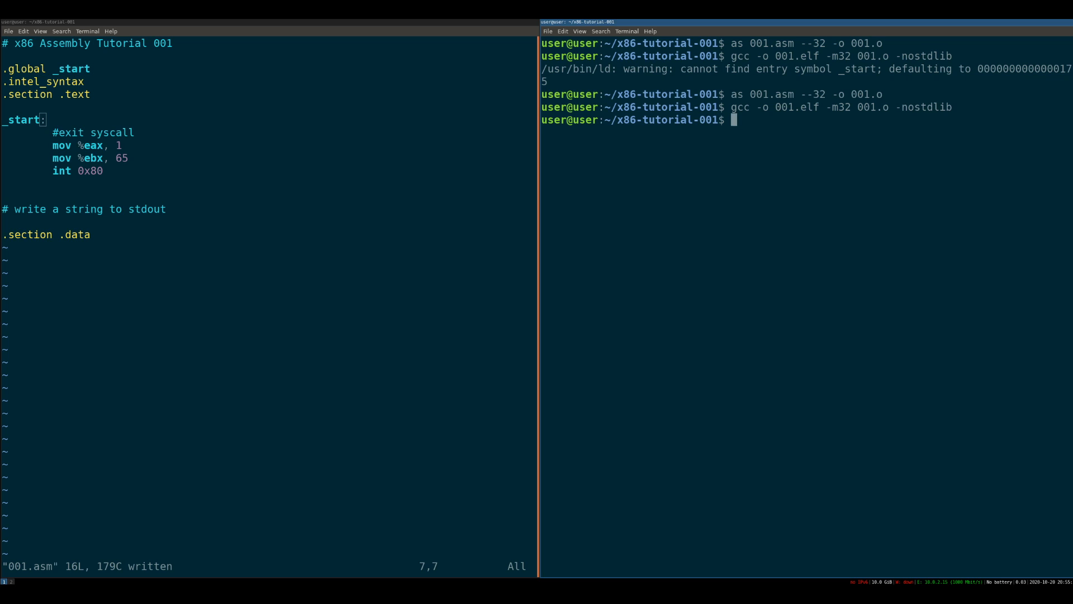
# Run ./001.elf and 'echo $?' to show exit code 65.
pyautogui.write('./001.elf')
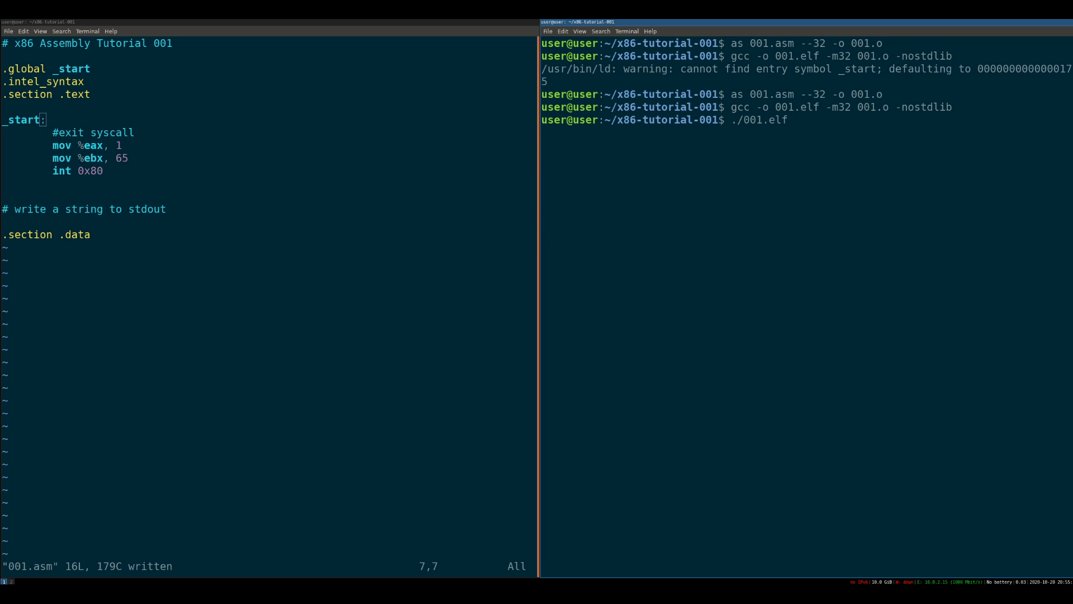
pyautogui.press('Return')
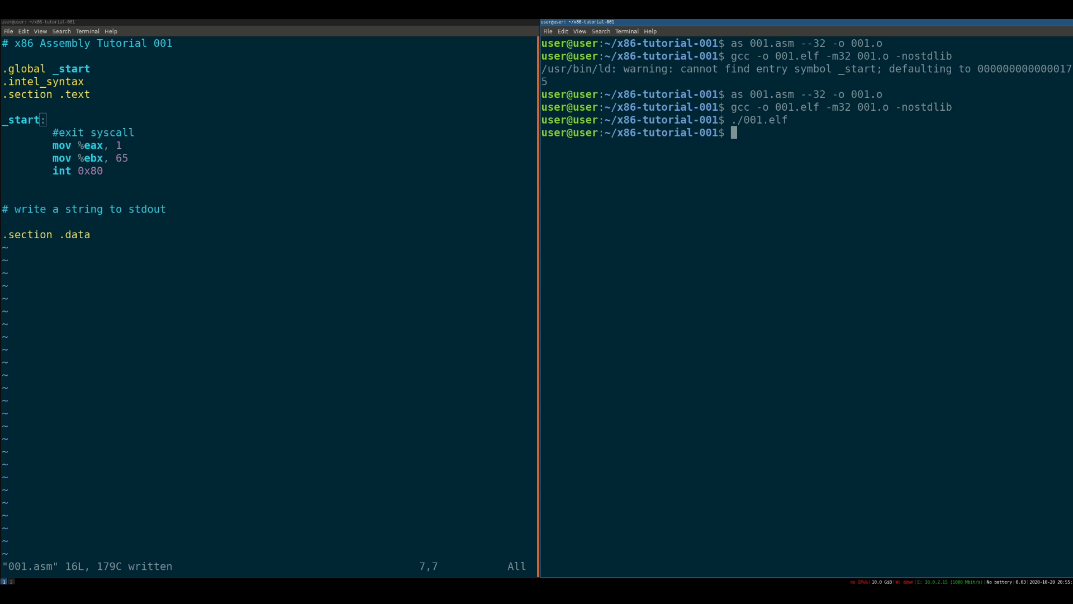
pyautogui.write('echo $?')
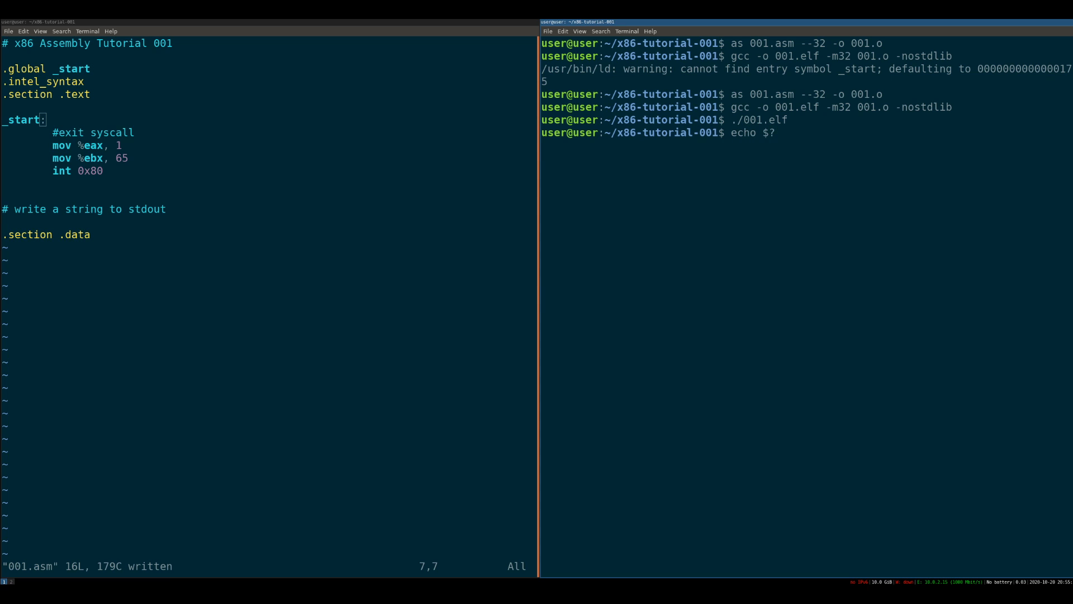
pyautogui.press('Return')
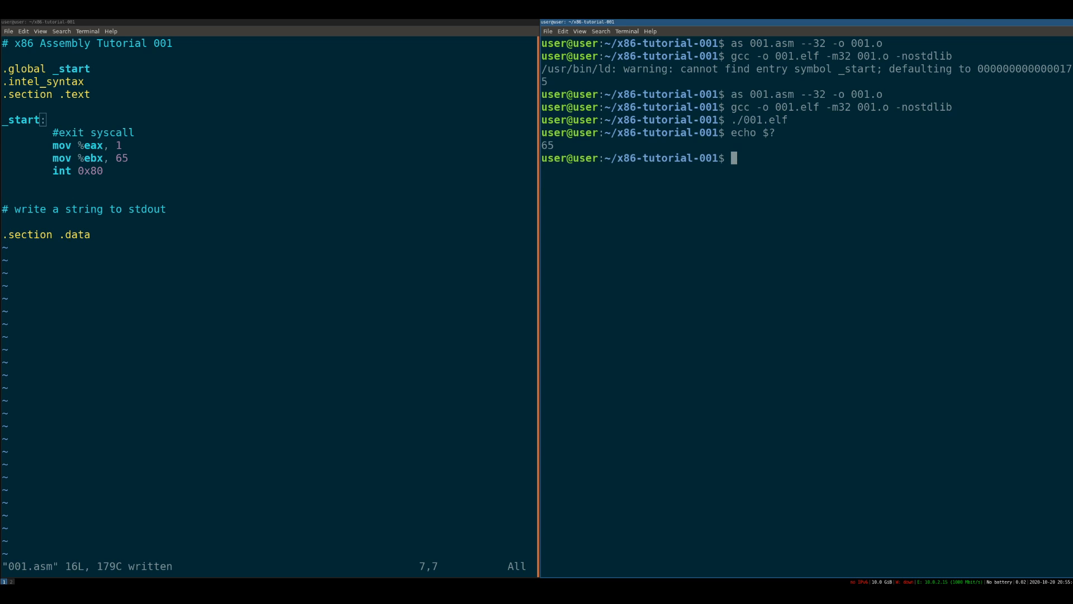
pyautogui.moveTo(334, 534)
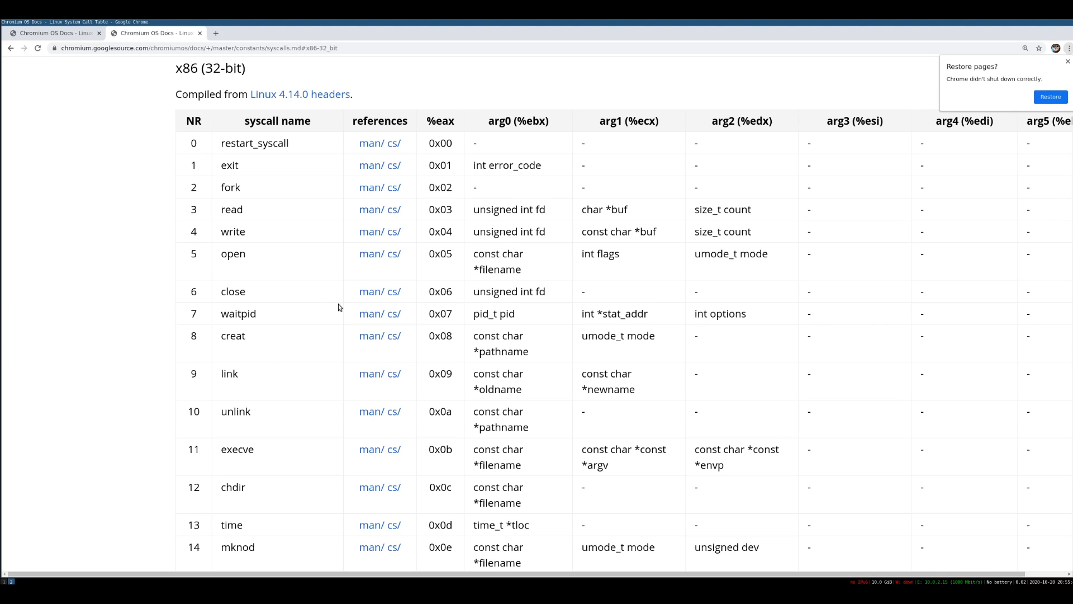
pyautogui.moveTo(287, 194)
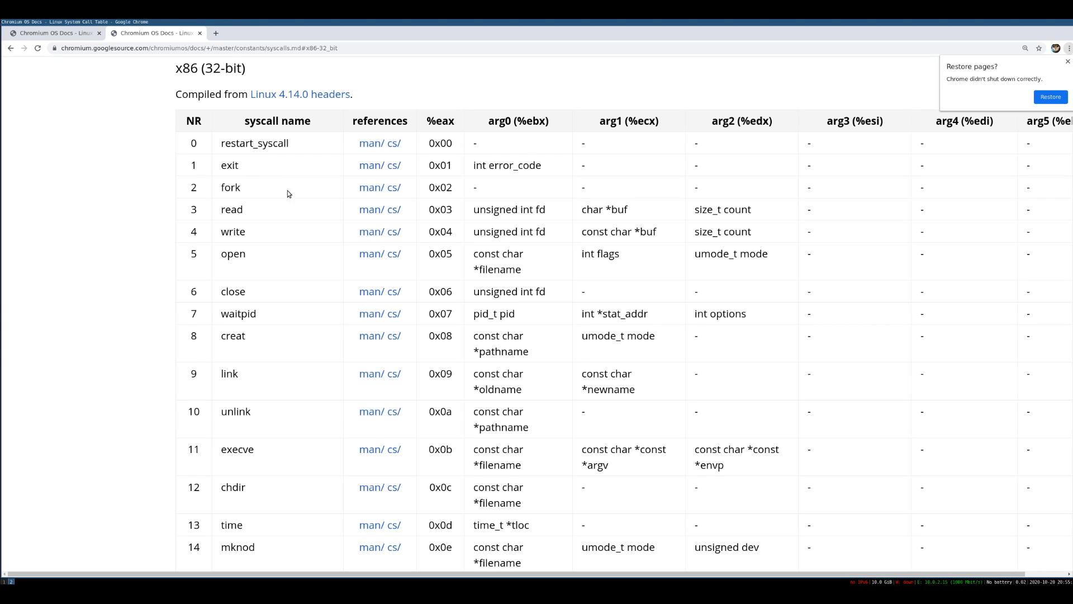
pyautogui.doubleClick(232, 232)
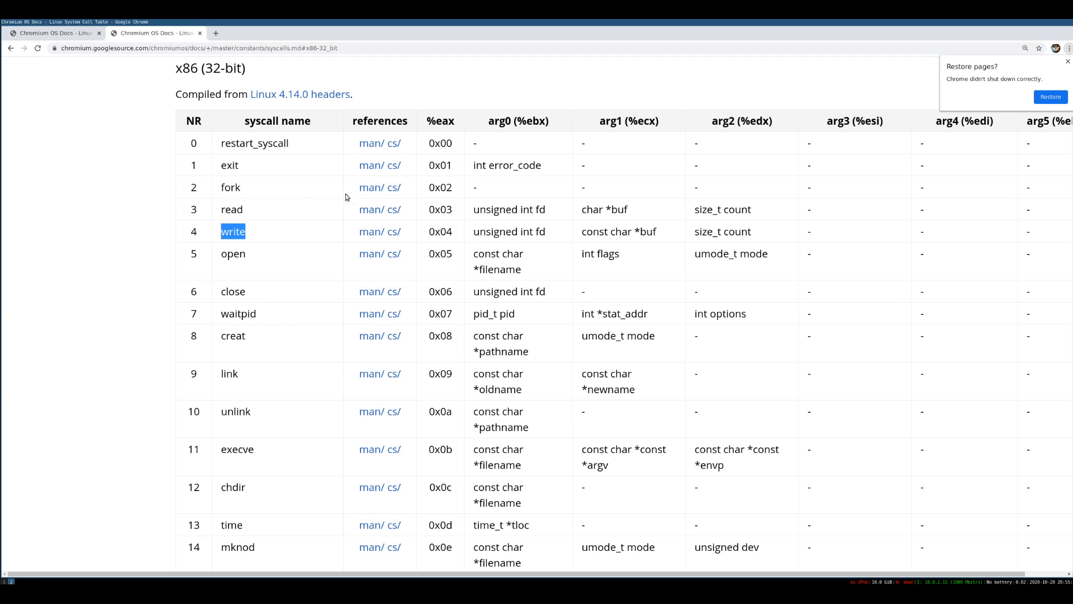
pyautogui.moveTo(548, 238)
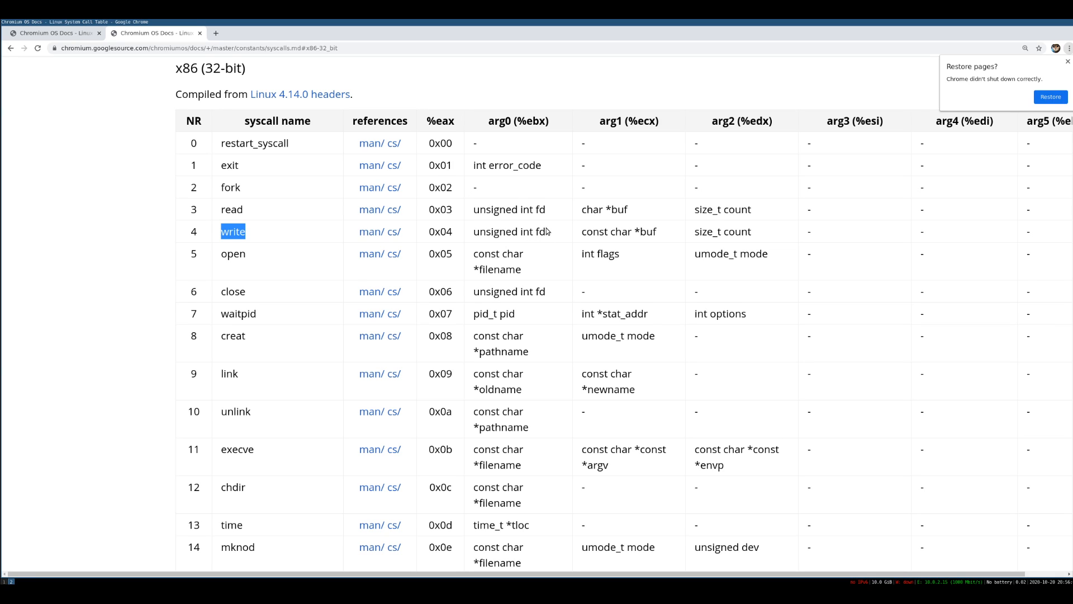
pyautogui.moveTo(546, 236)
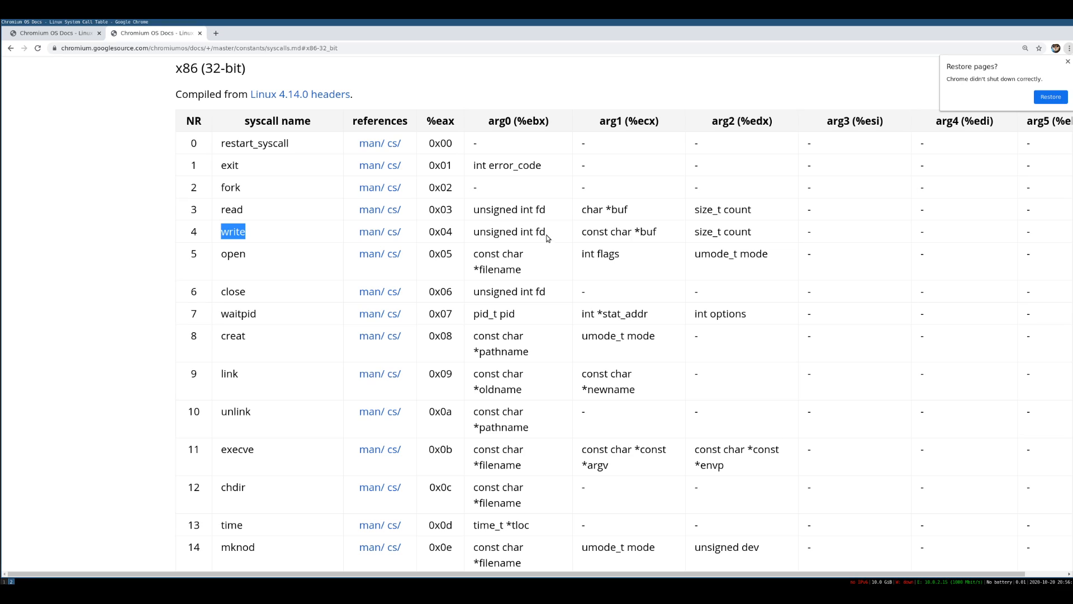
pyautogui.moveTo(521, 233)
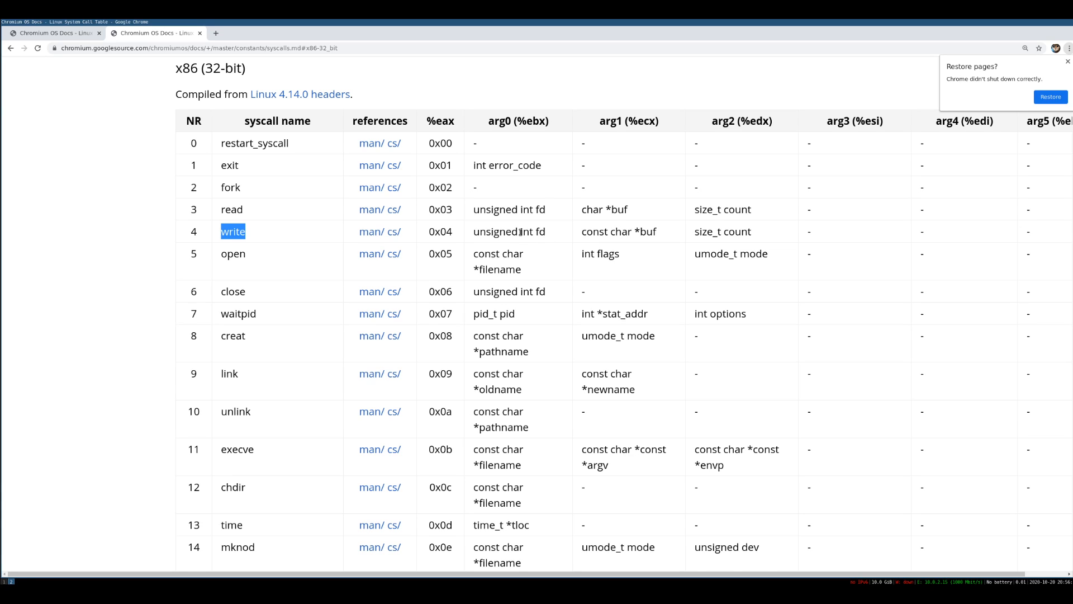
pyautogui.doubleClick(532, 232)
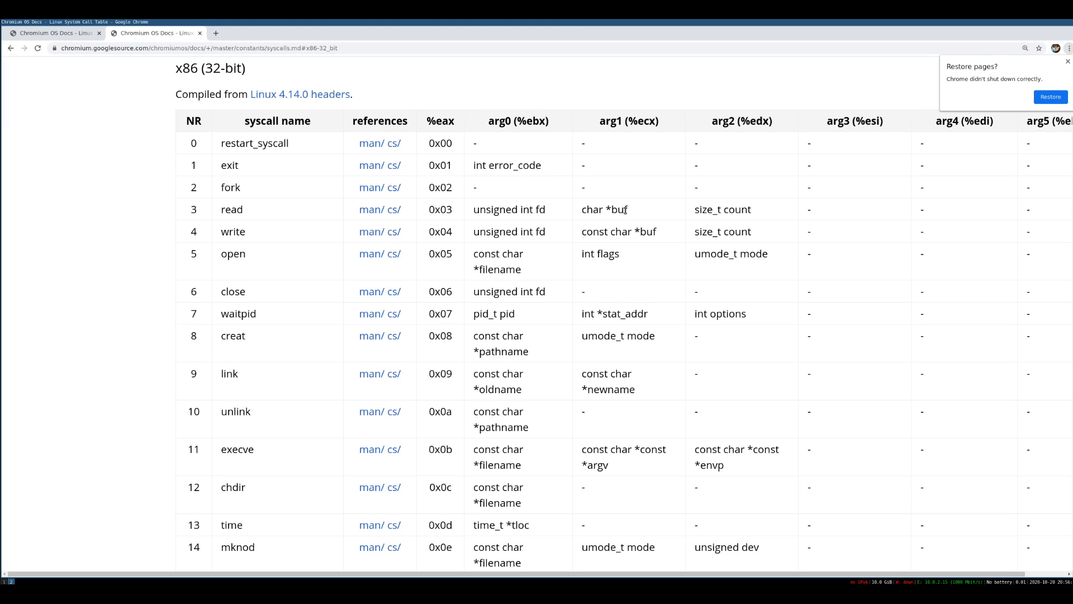
pyautogui.doubleClick(645, 231)
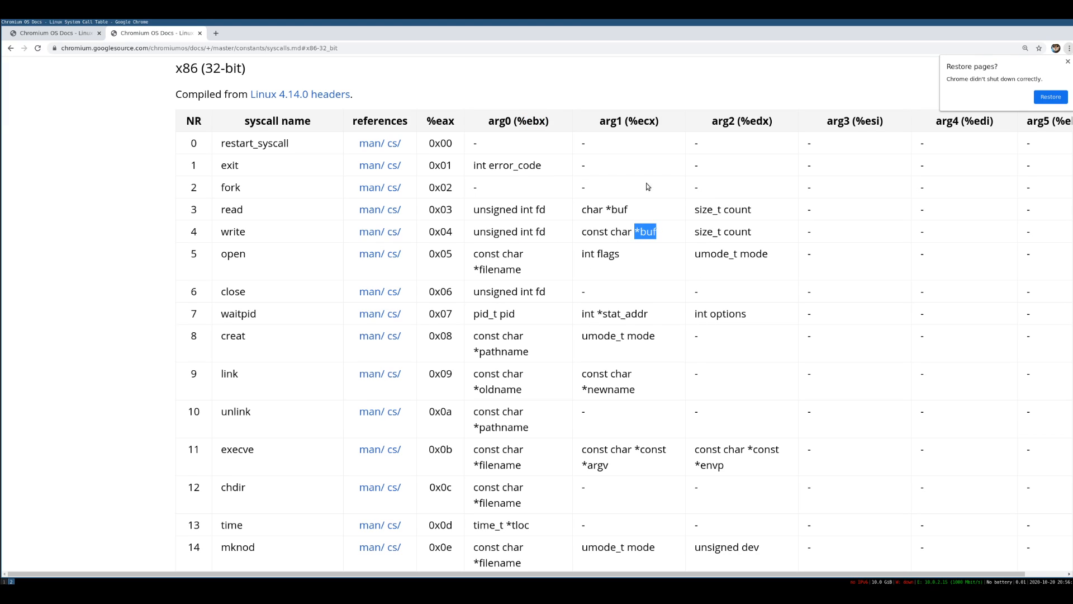
pyautogui.moveTo(655, 233)
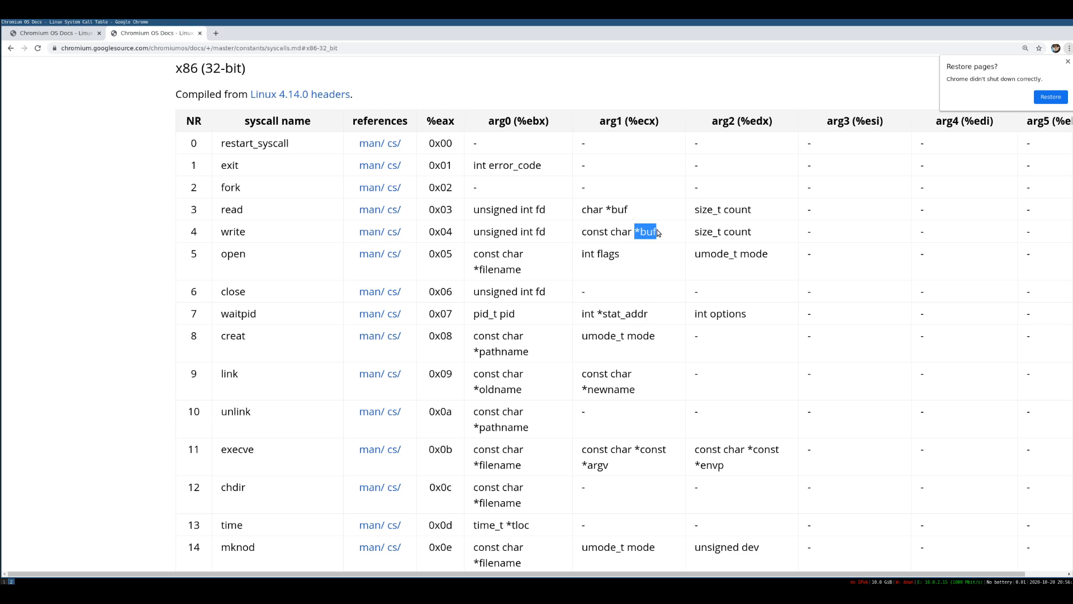
pyautogui.moveTo(749, 123)
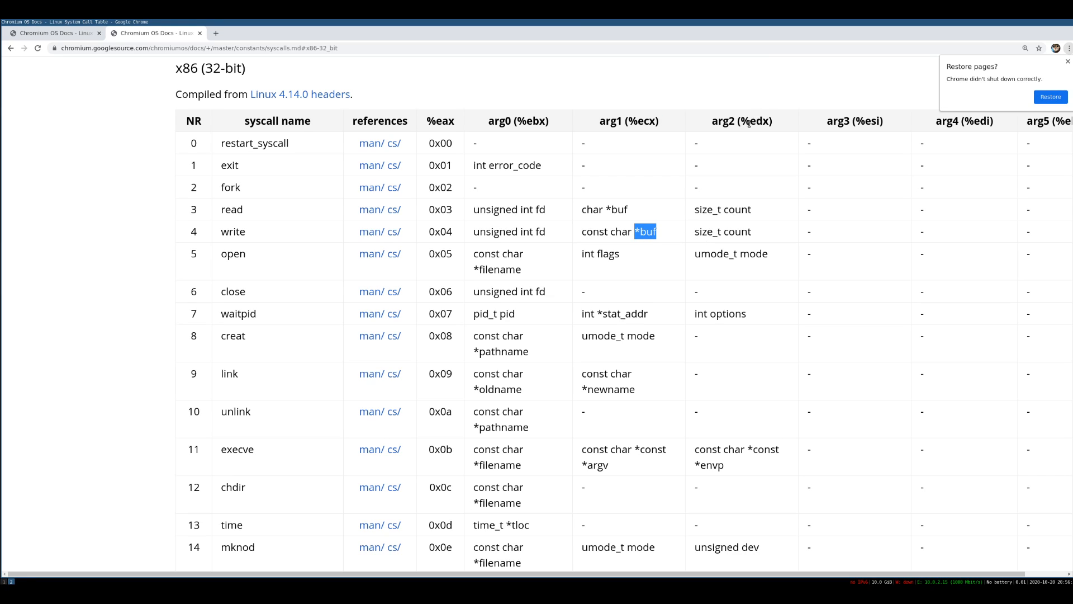
pyautogui.doubleClick(737, 232)
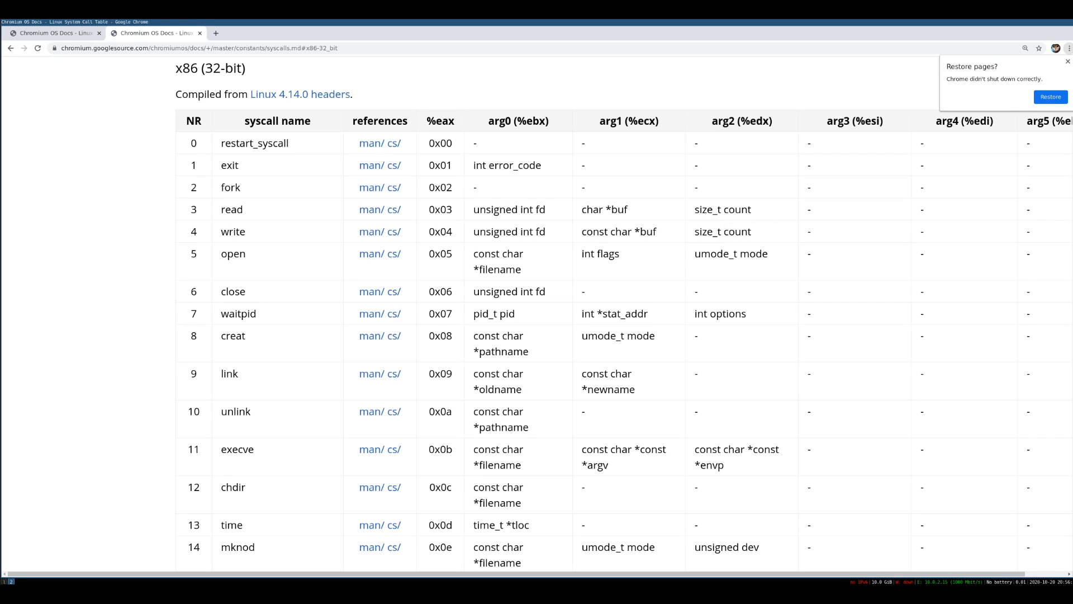
pyautogui.moveTo(188, 220)
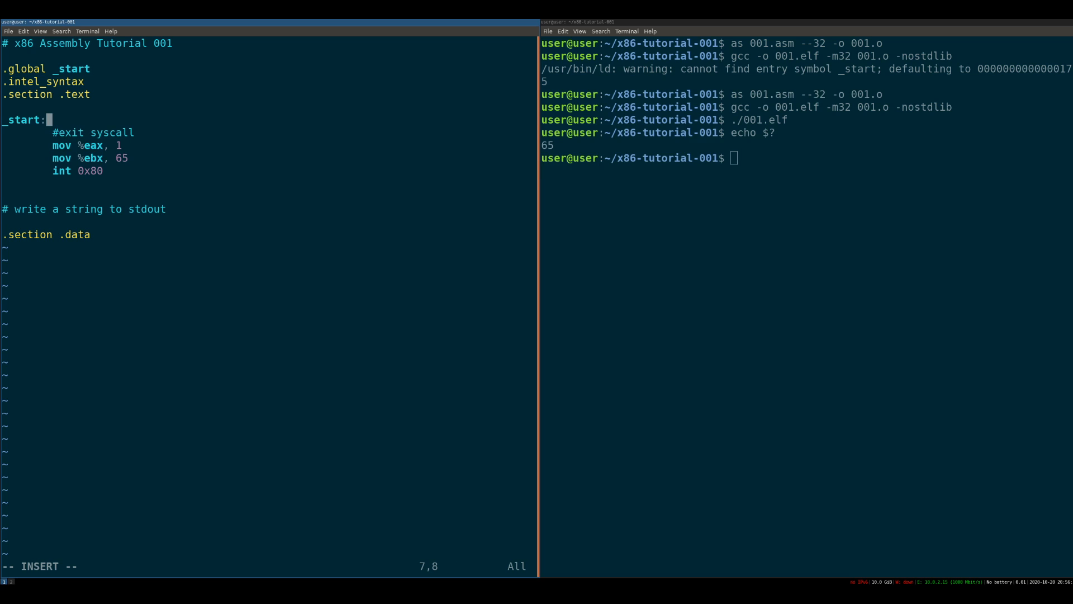
# Type '#write syscall', 'mov %eax, 4' and 'mov %ebx, 1 # STDOUT' with an explanatory comment.
pyautogui.press('Return')
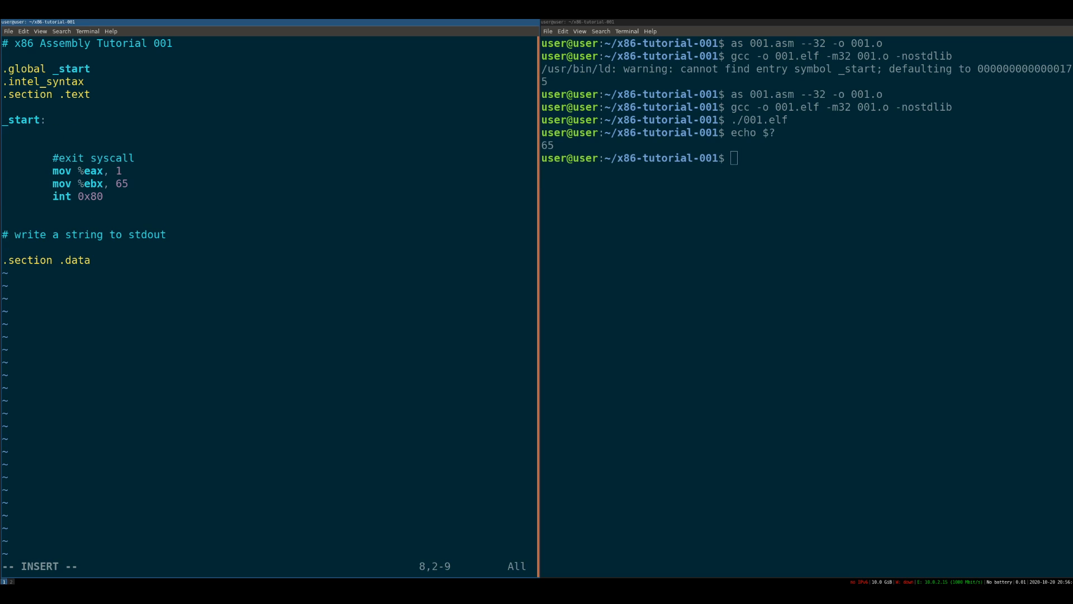
pyautogui.write('#')
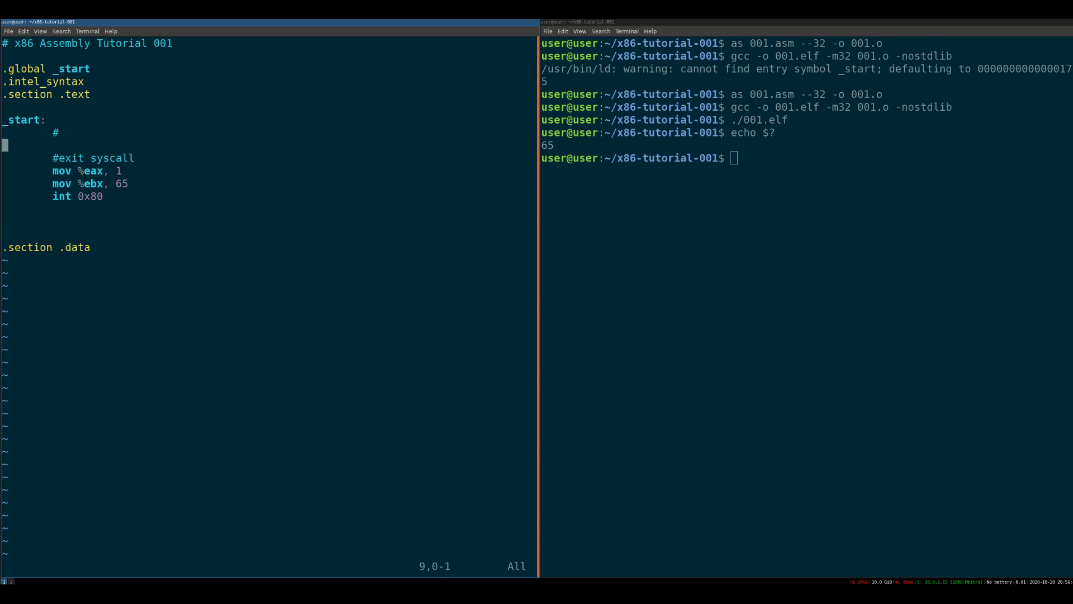
pyautogui.write('write syscall')
pyautogui.write('mov')
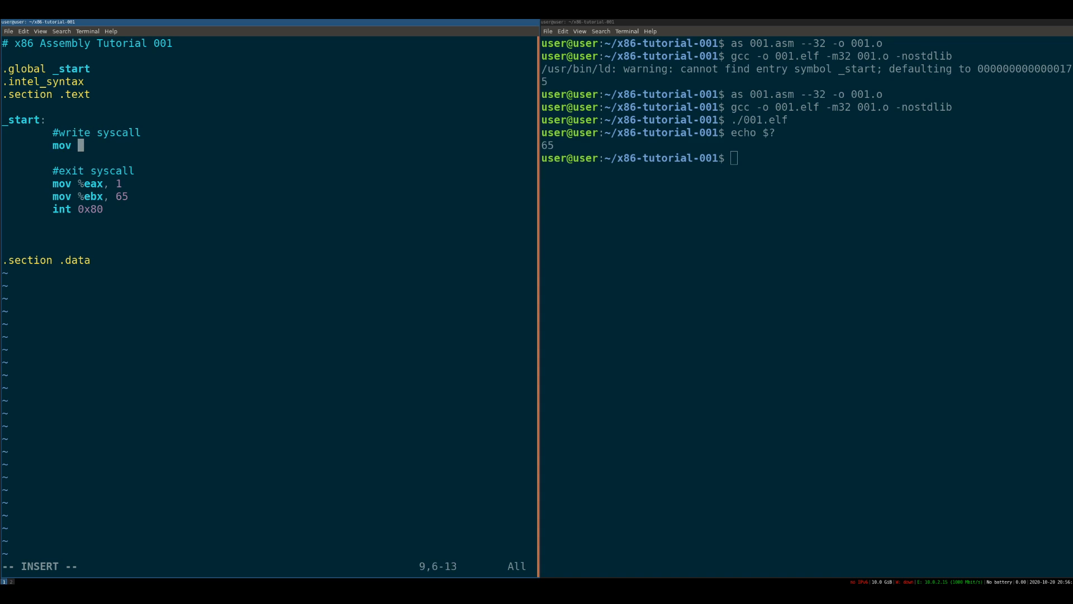
pyautogui.write('%eax, 4')
pyautogui.write('mov')
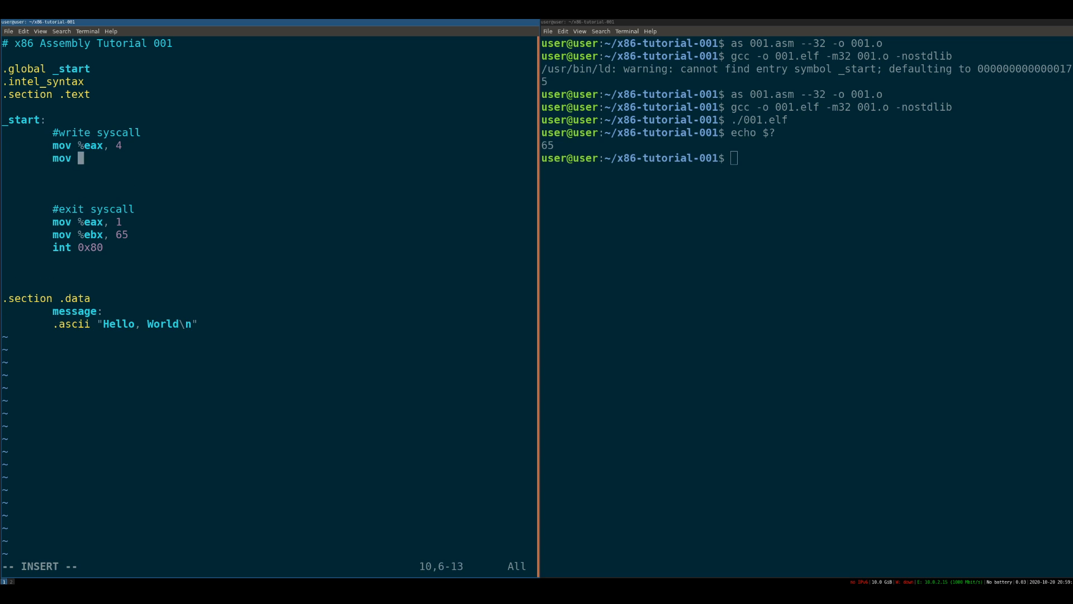
pyautogui.write('%ebx, 1')
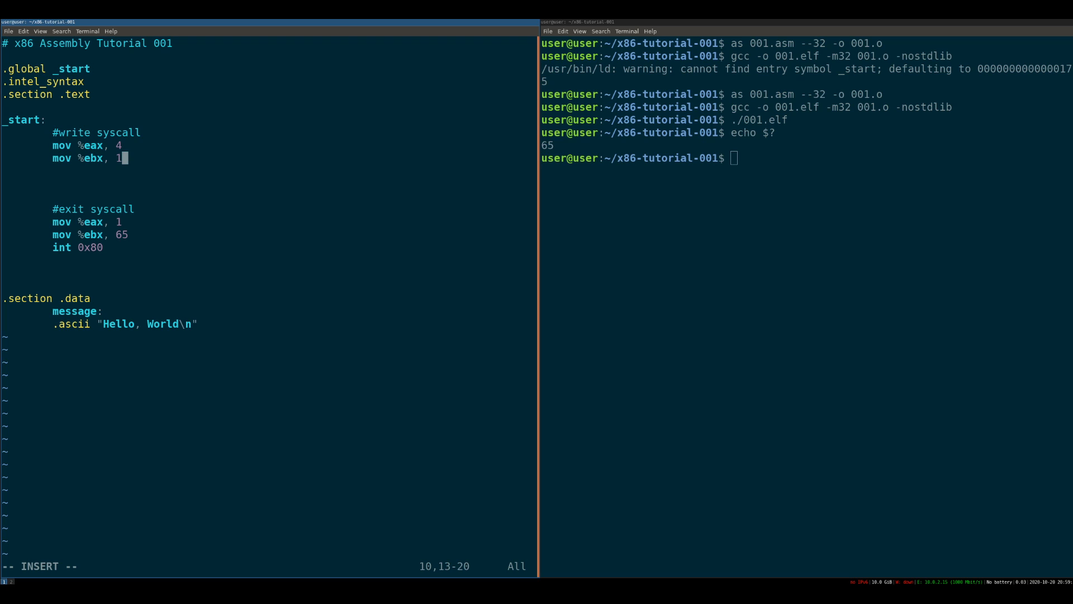
pyautogui.write('# STD')
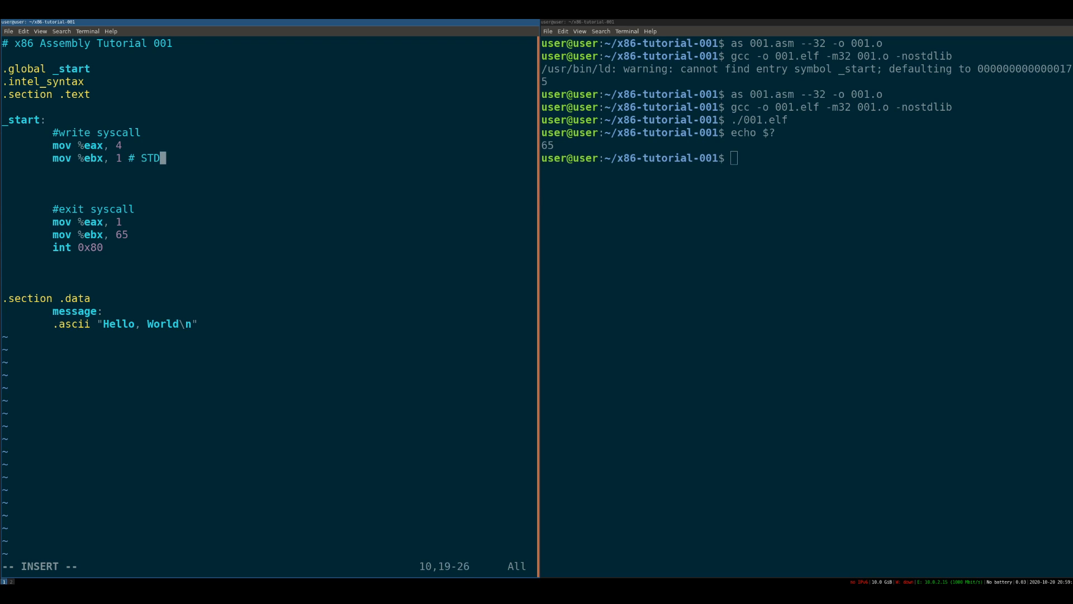
pyautogui.write('OUT')
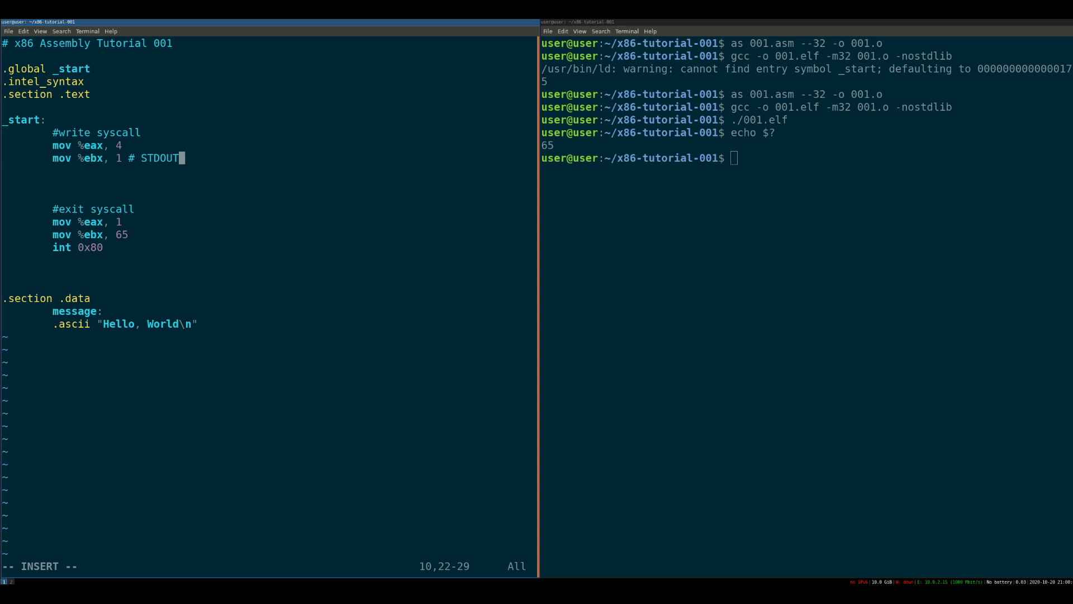
pyautogui.write(', where were')
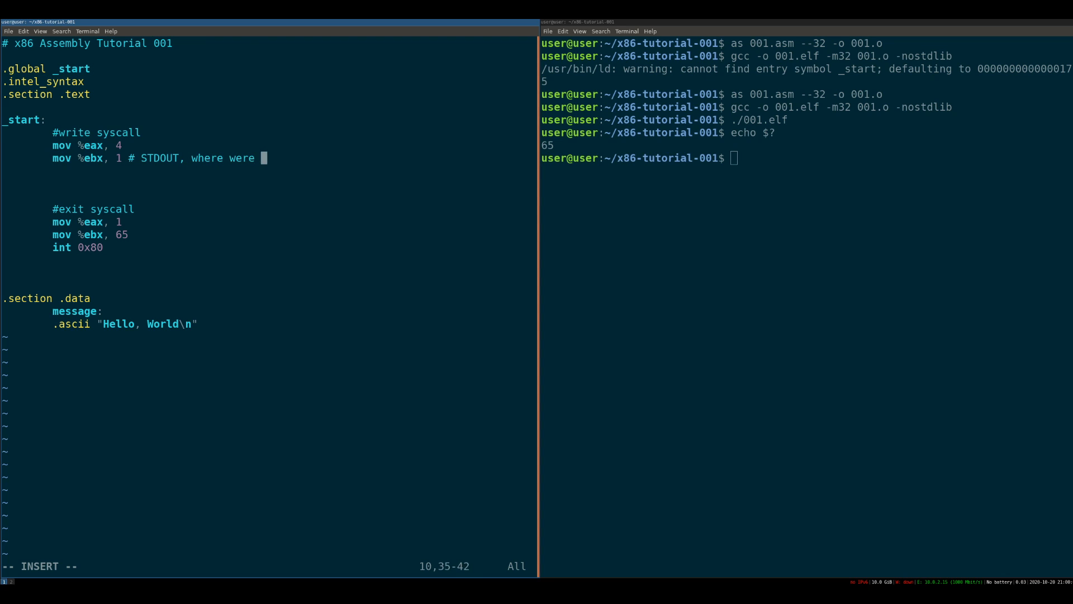
pyautogui.write('writing')
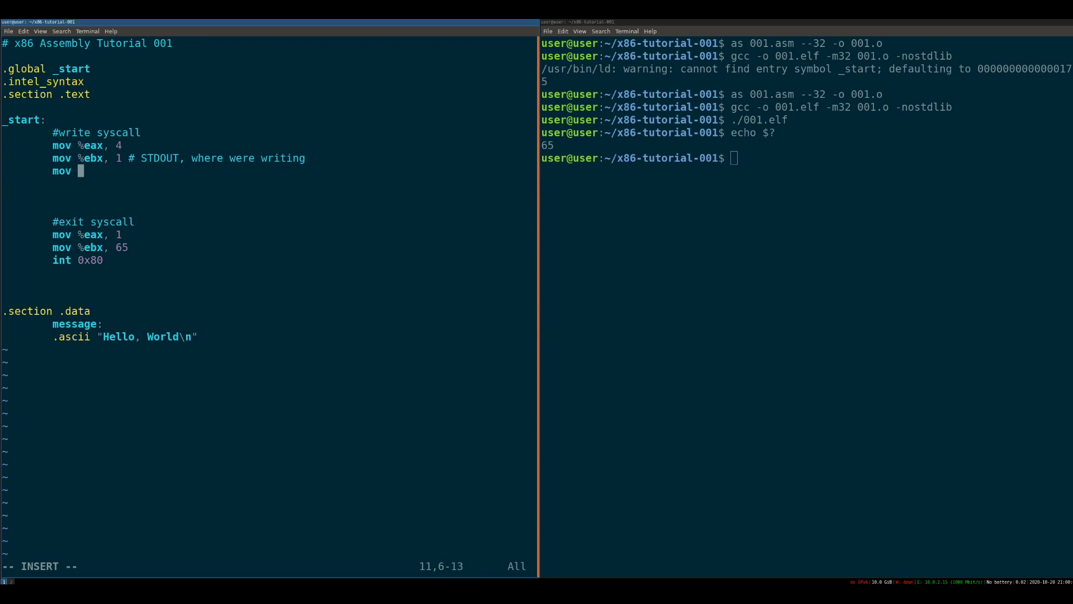
# Add 'lea %ecx, [message]', 'mov %edx, 13' and 'int 0x80' to finish the write syscall.
pyautogui.write('ecx,')
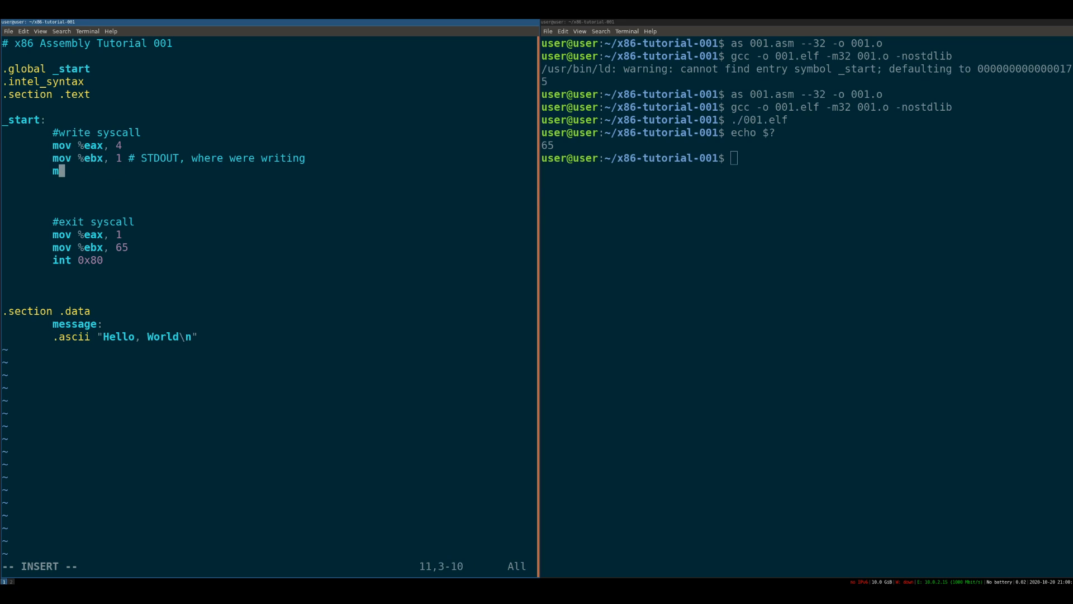
pyautogui.press('BackSpace')
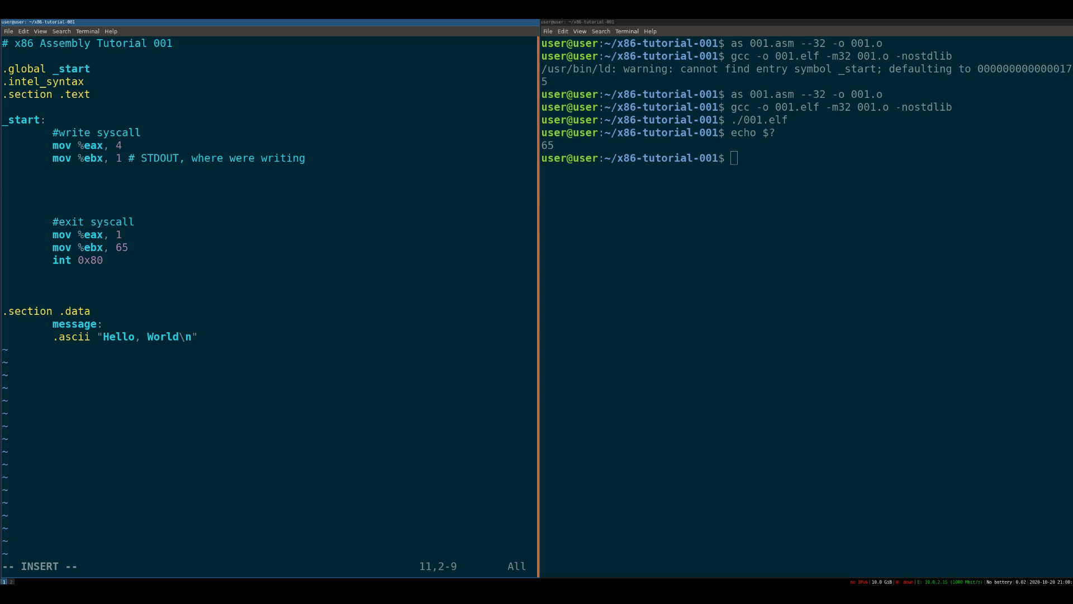
pyautogui.write('lea %ecx,')
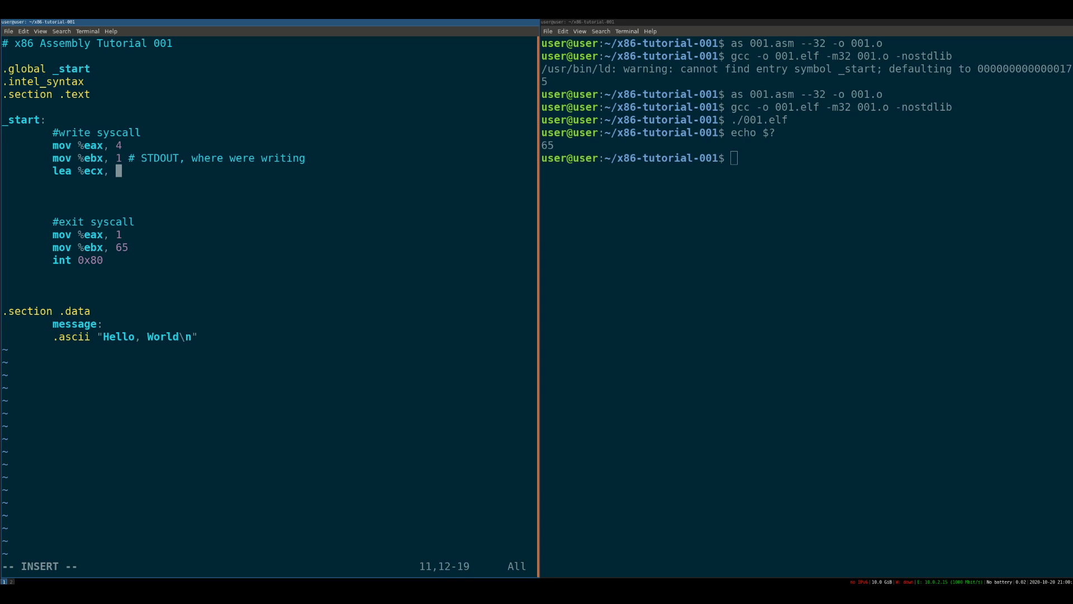
pyautogui.write('[')
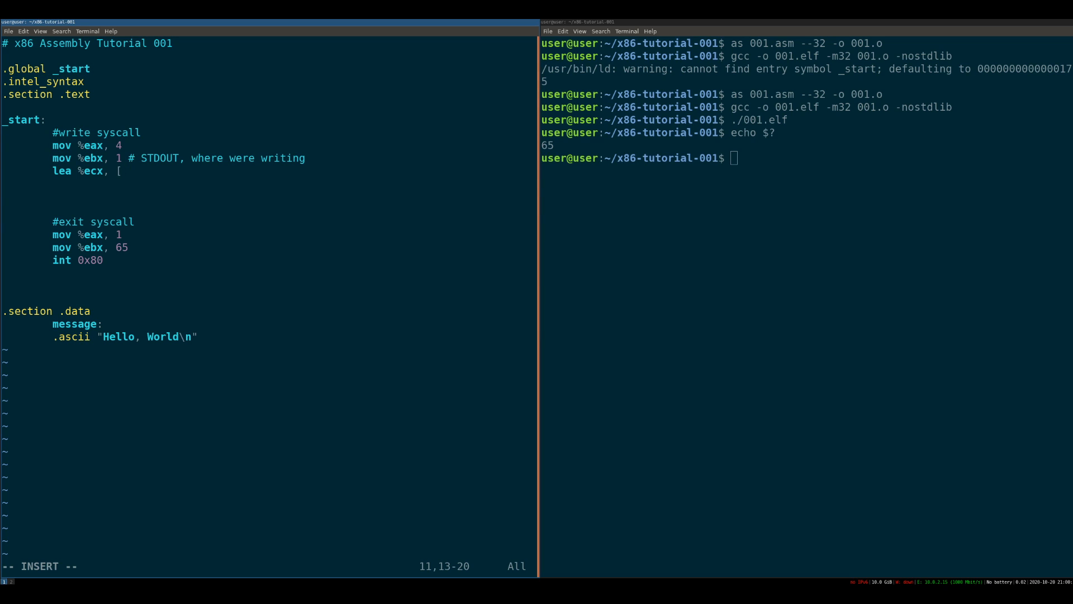
pyautogui.write('message]')
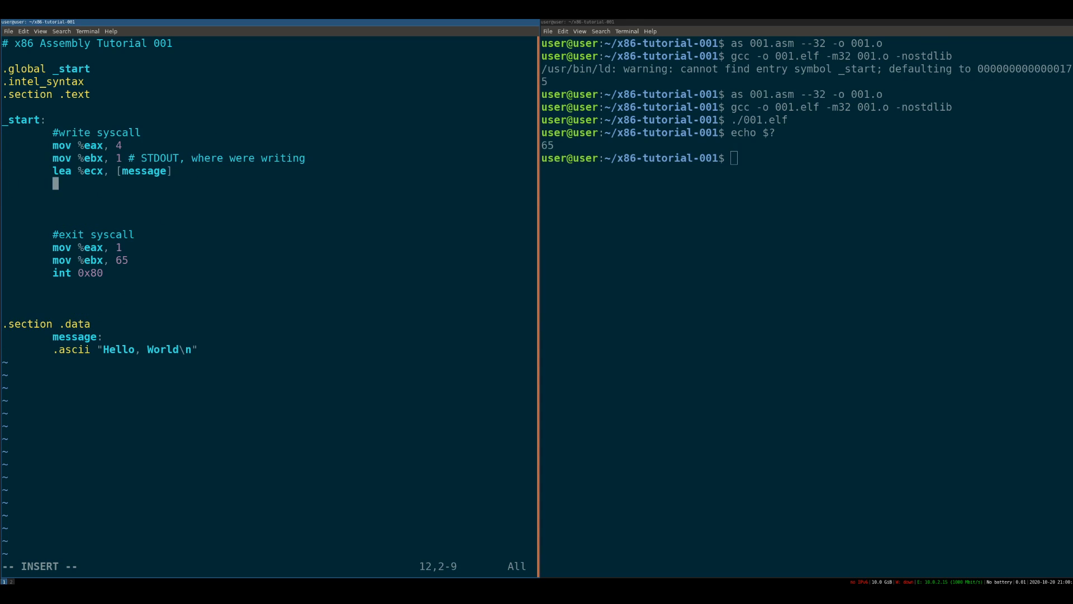
pyautogui.write('mov %')
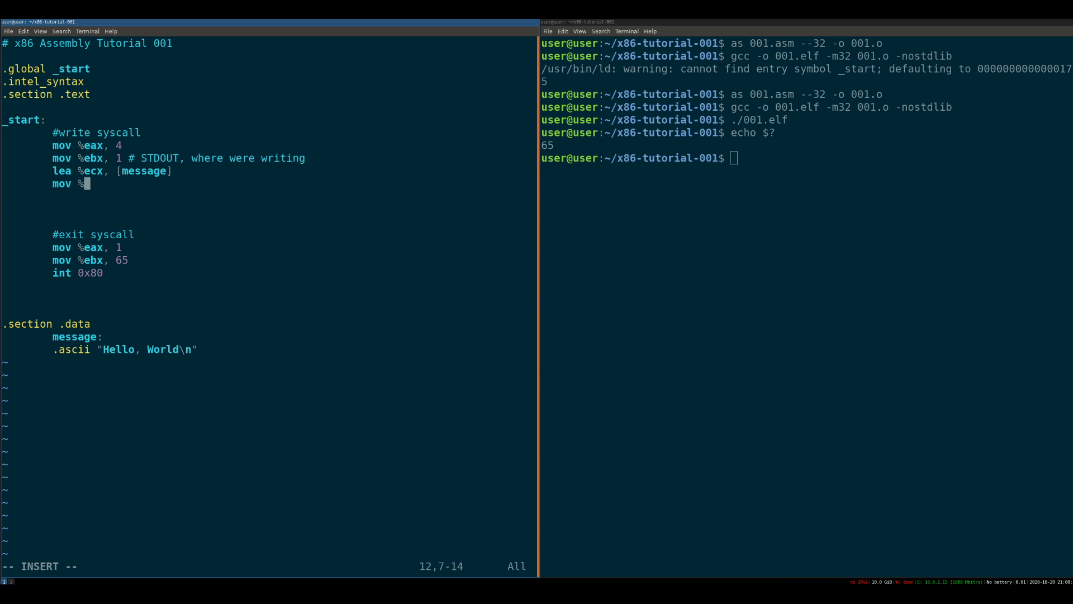
pyautogui.write('edx,')
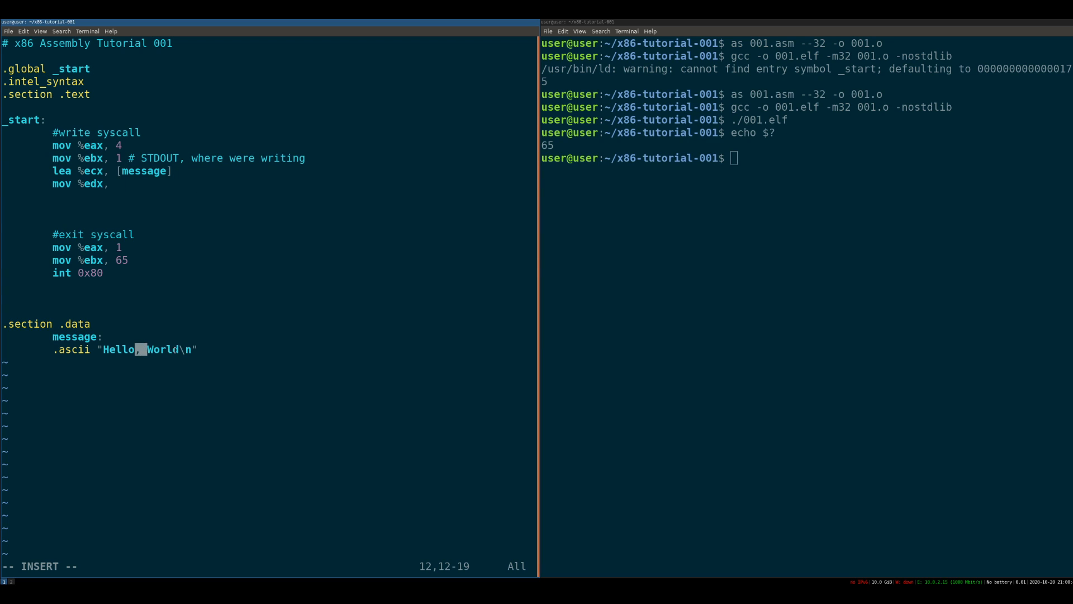
pyautogui.write('13')
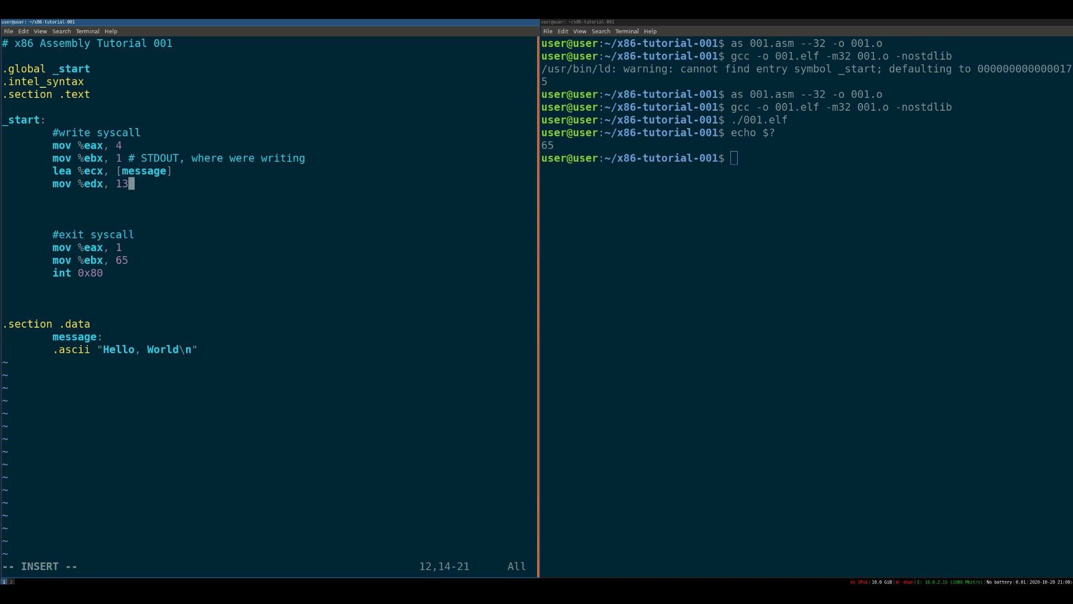
pyautogui.write('int 0x80')
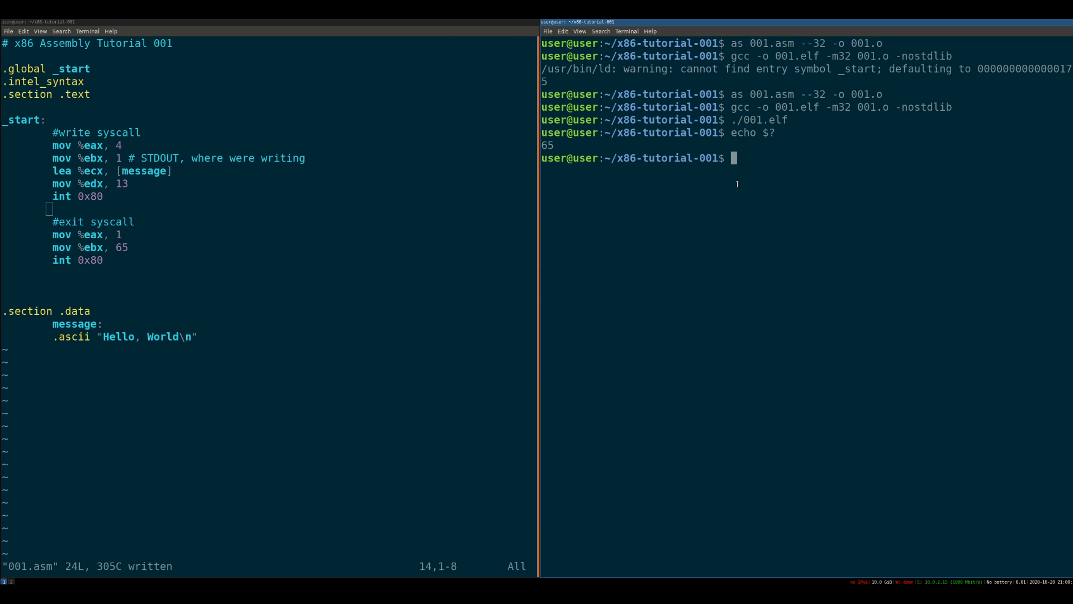
# Rebuild and run ./001.elf to print Hello, World, then echo its exit code 65.
pyautogui.press('Return')
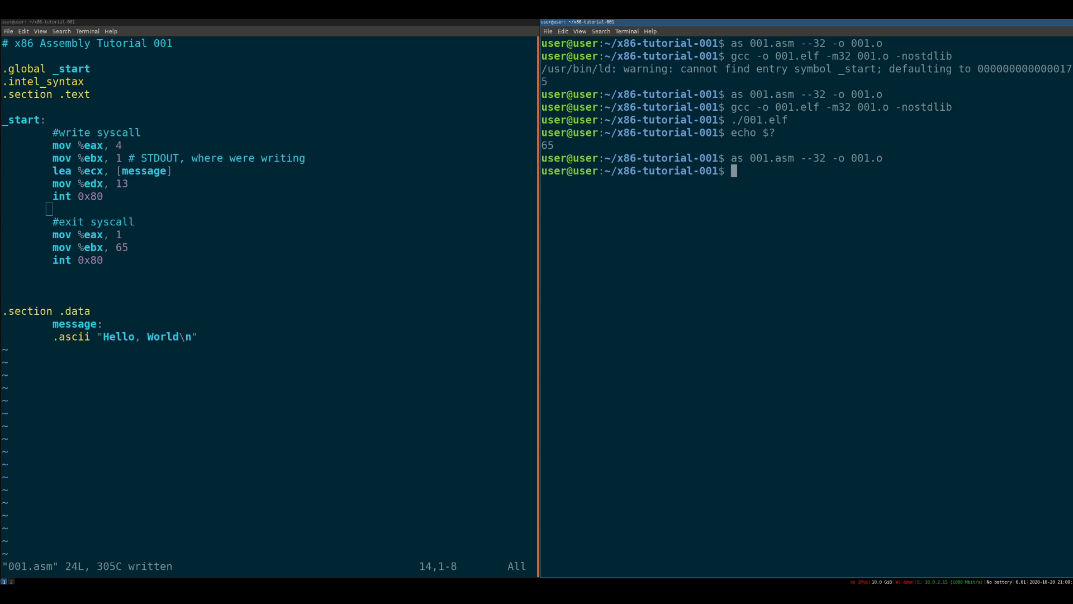
pyautogui.write('./001.elf')
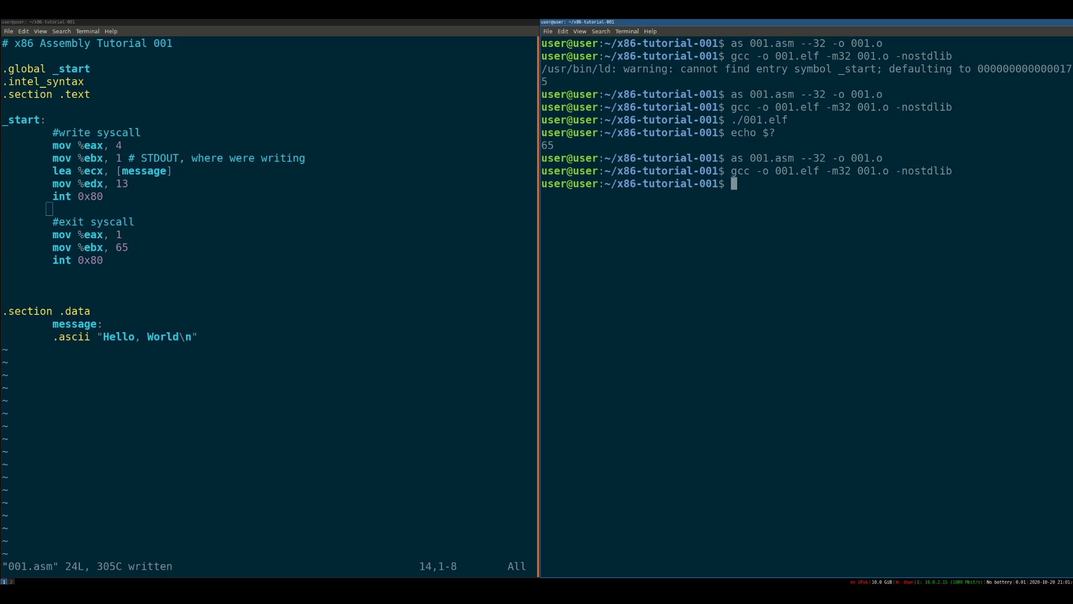
pyautogui.press('Return')
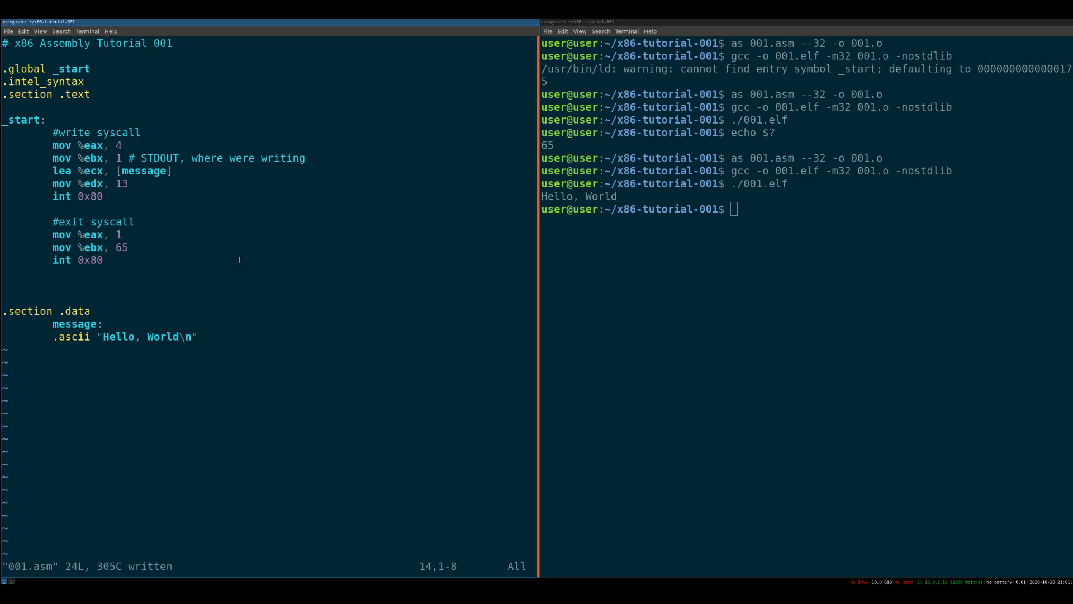
pyautogui.write('ech')
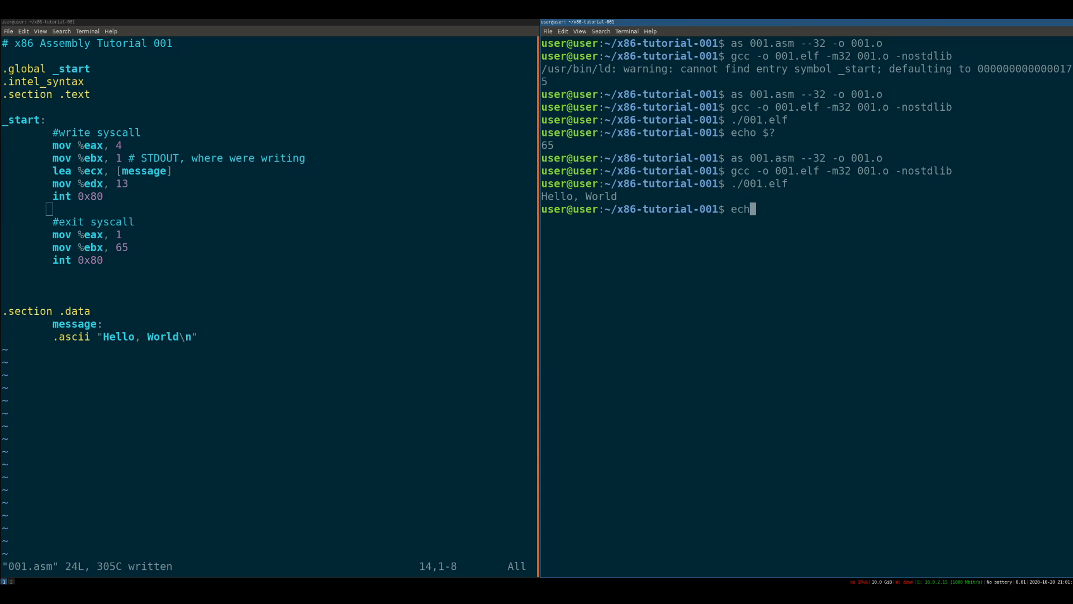
pyautogui.press('Return')
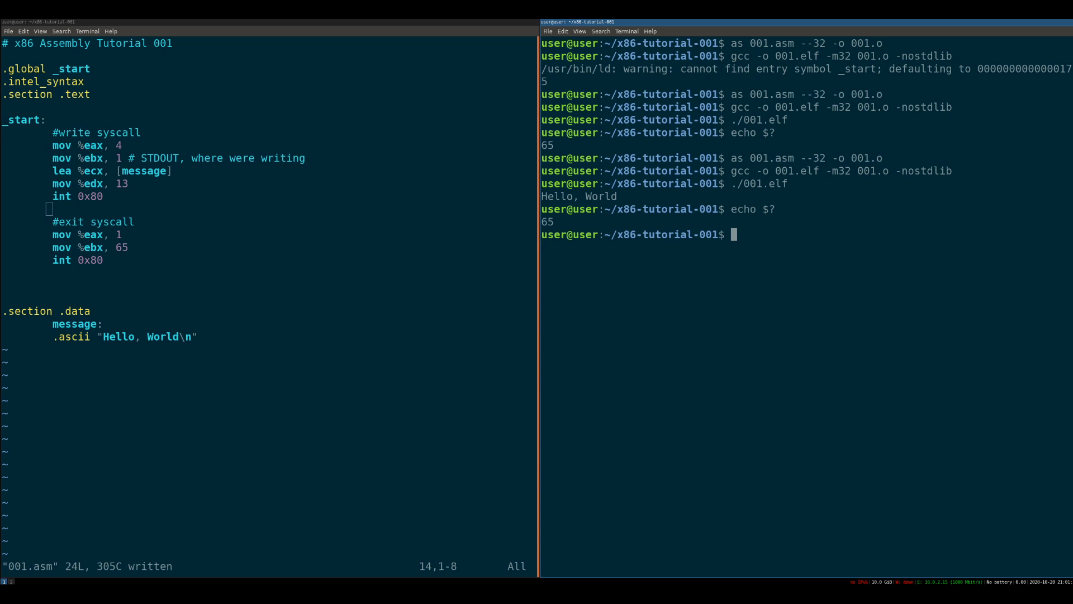
pyautogui.moveTo(755, 319)
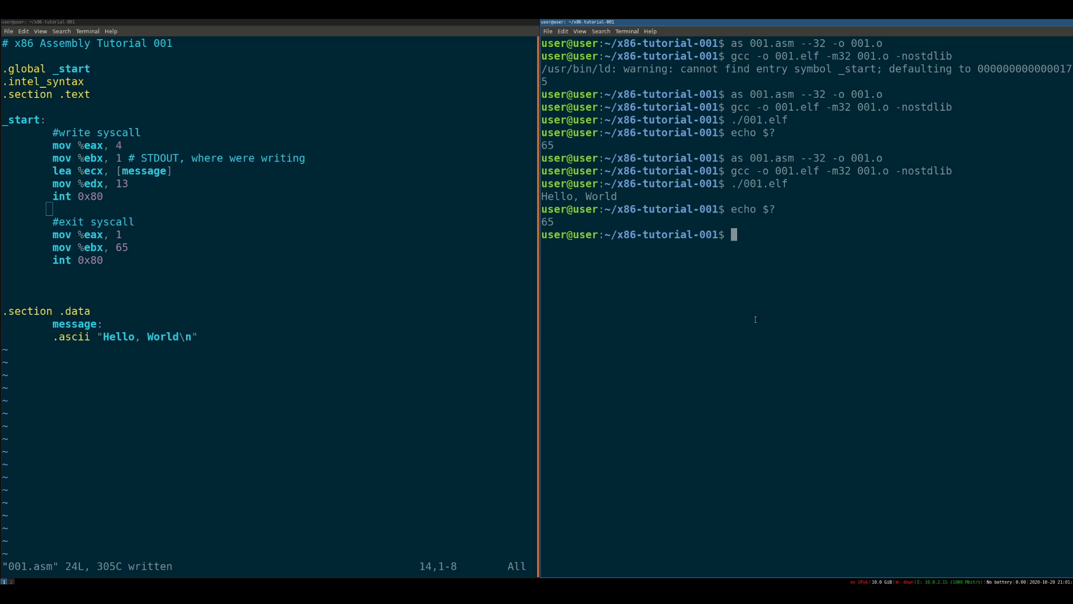